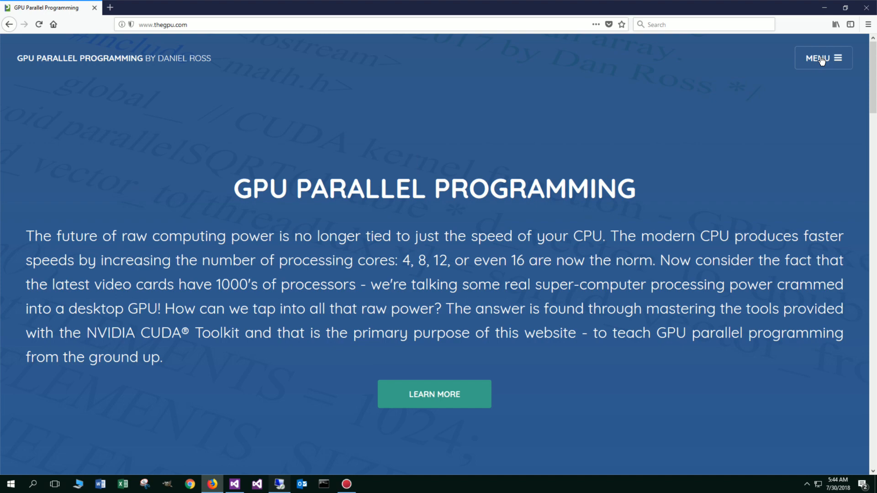
Navigate thegpu.com's menu to C Tutorials and open 'Adding Bytes (Binary Addition)'.
left_click(823, 58)
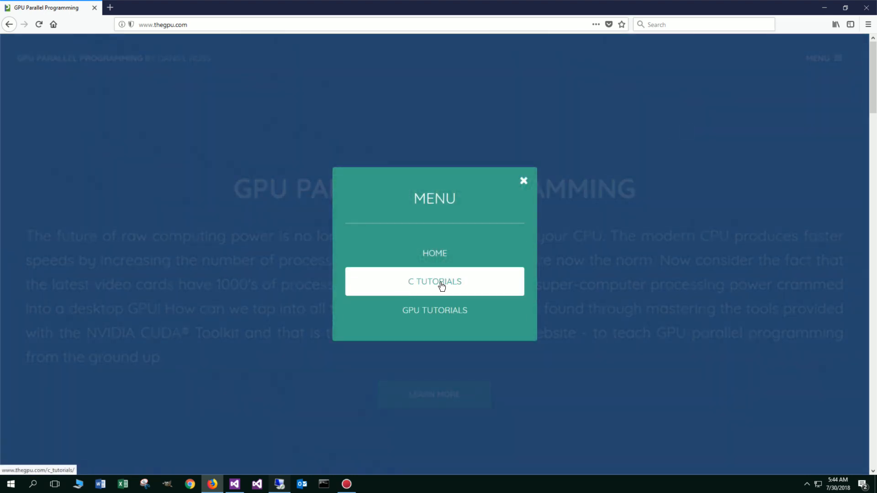
left_click(434, 282)
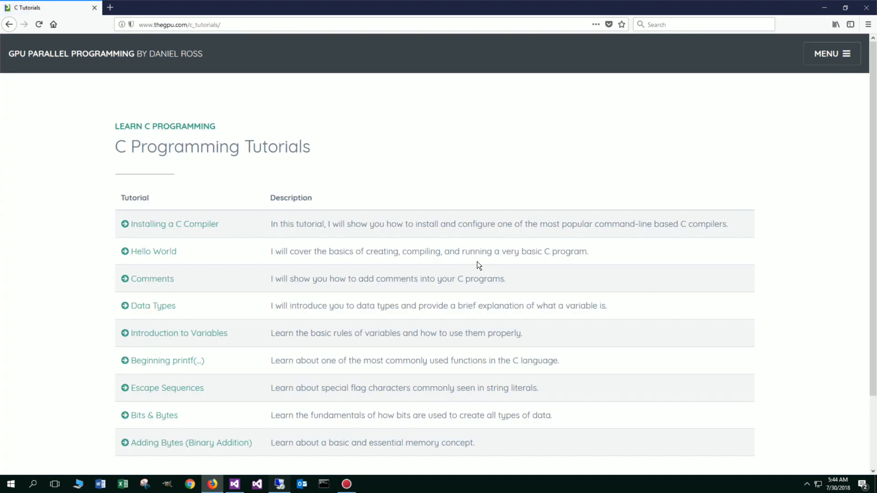
scroll("down", 3)
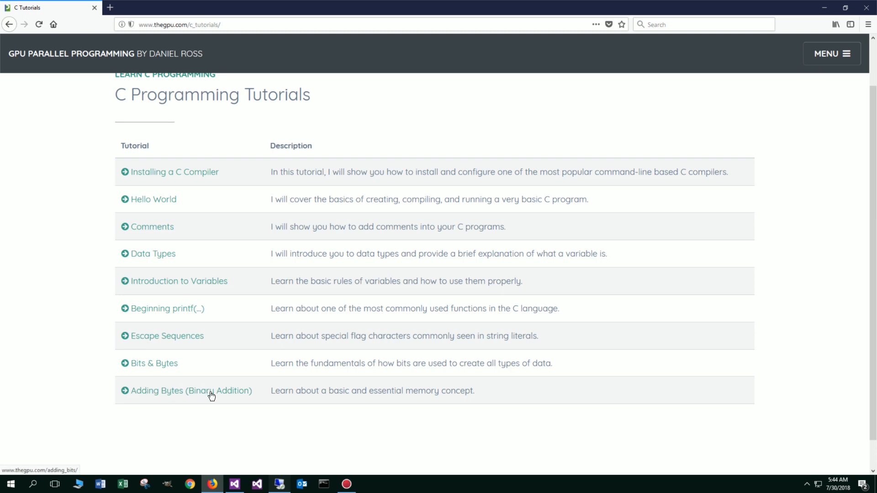
left_click(190, 391)
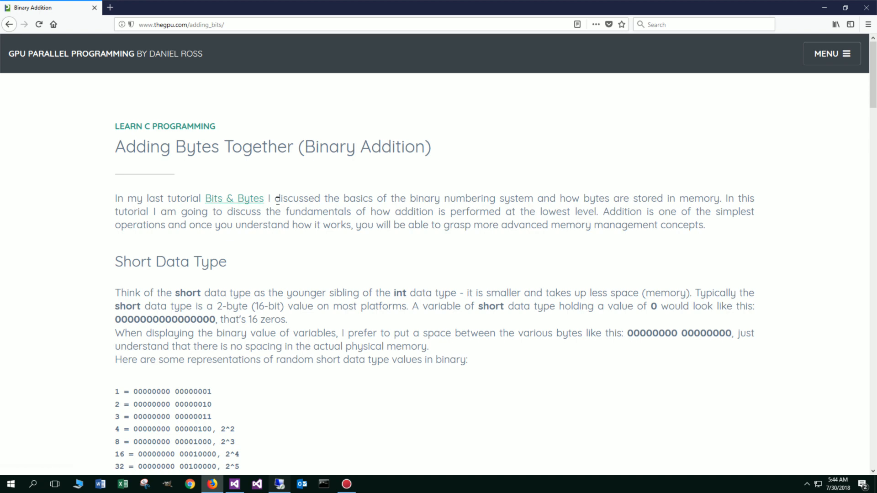
mouse_move(527, 211)
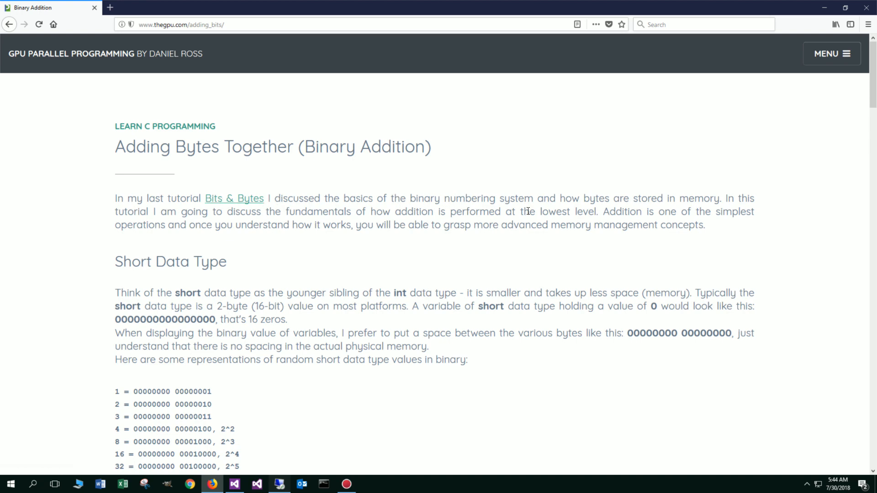
mouse_move(671, 245)
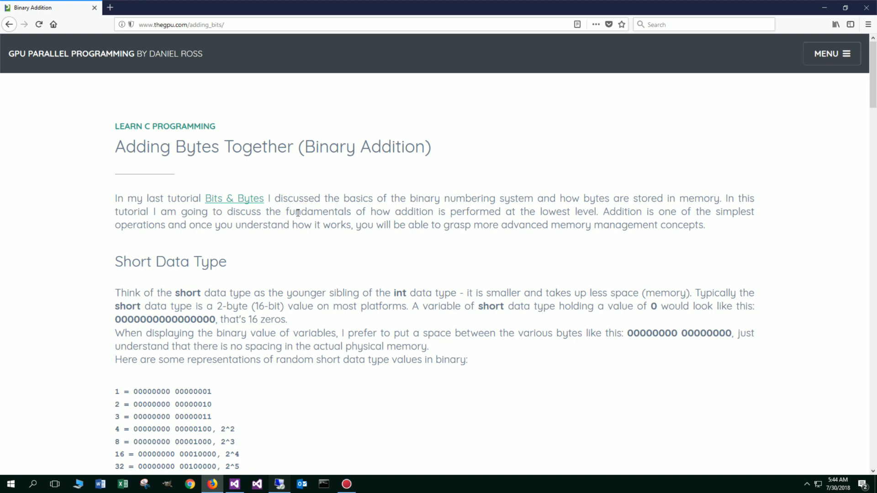
mouse_move(483, 238)
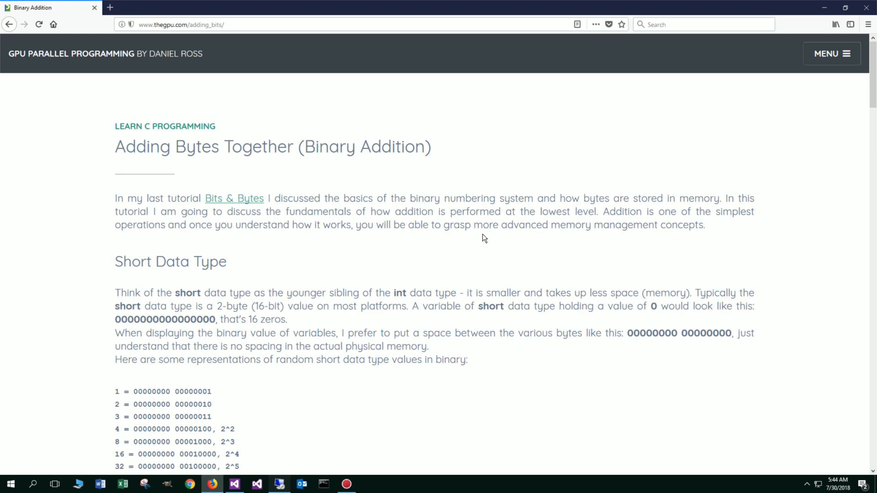
mouse_move(327, 237)
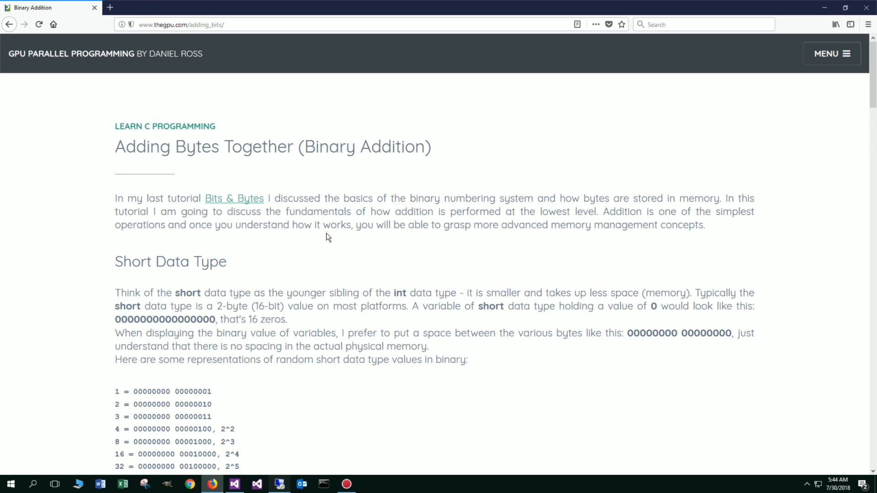
mouse_move(458, 239)
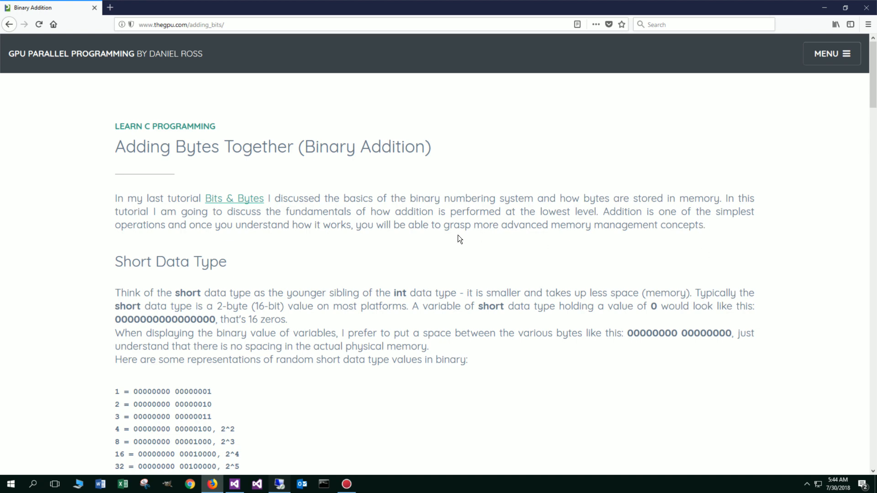
mouse_move(603, 244)
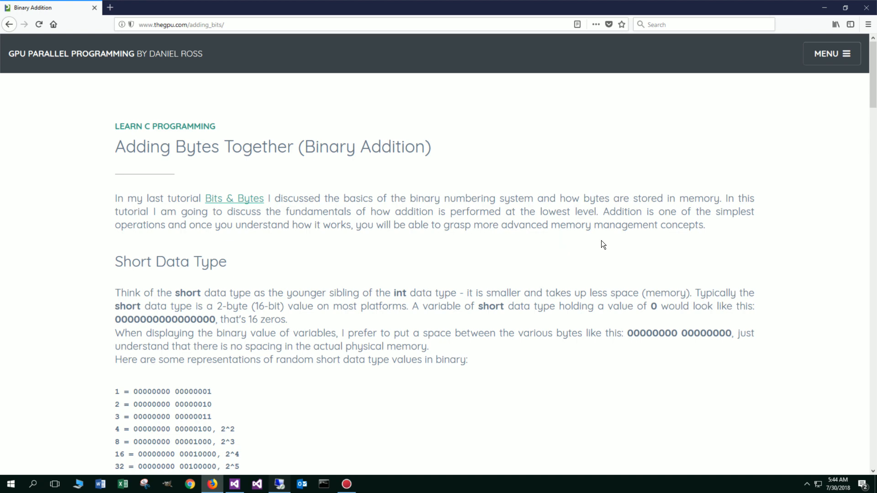
mouse_move(257, 198)
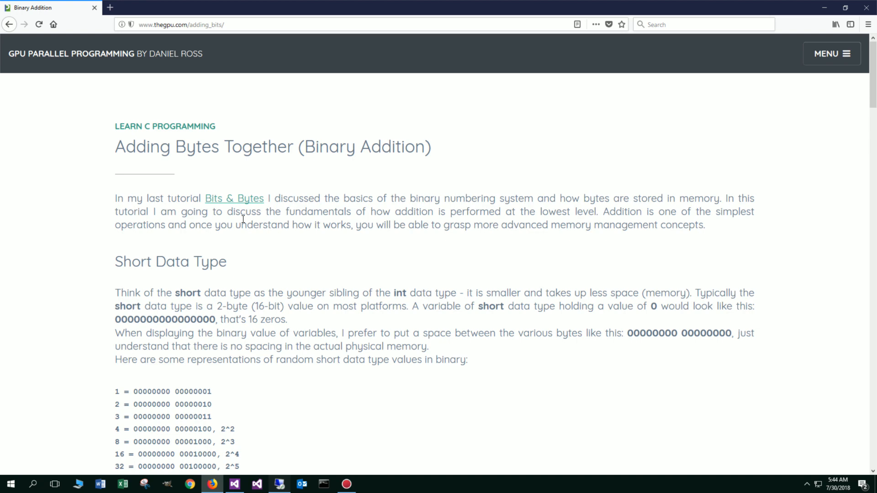
mouse_move(141, 276)
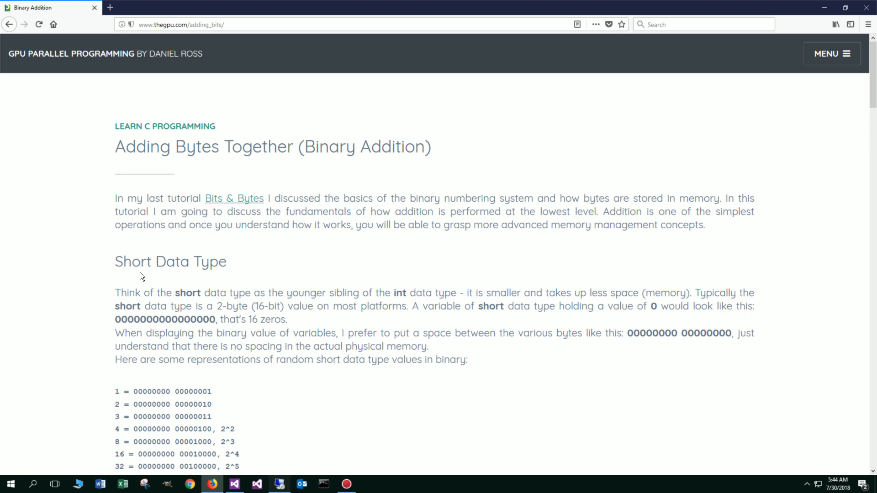
double_click(170, 261)
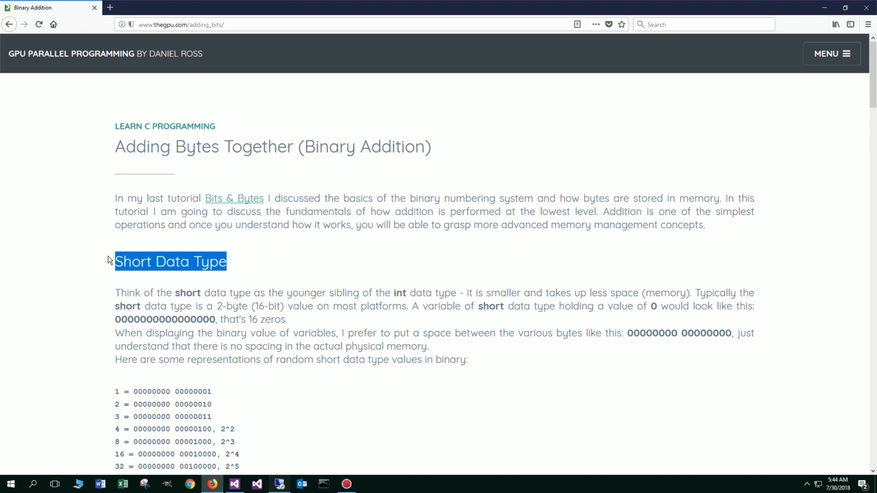
mouse_move(155, 283)
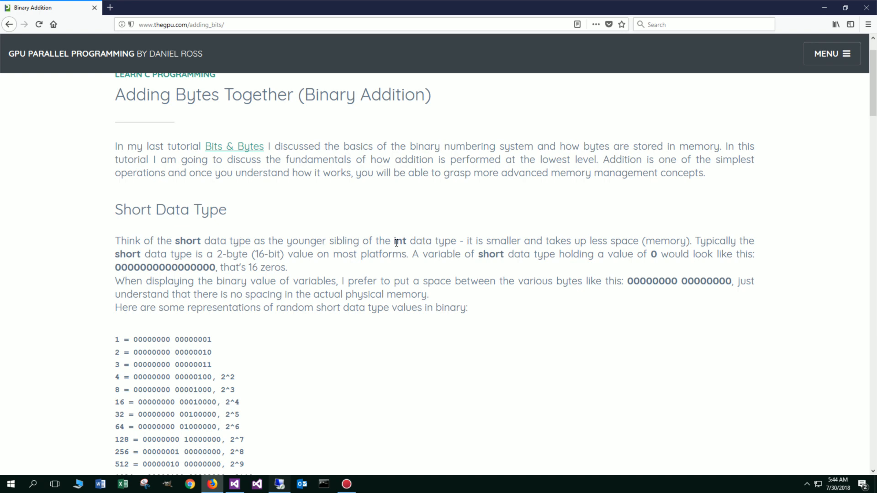
mouse_move(482, 246)
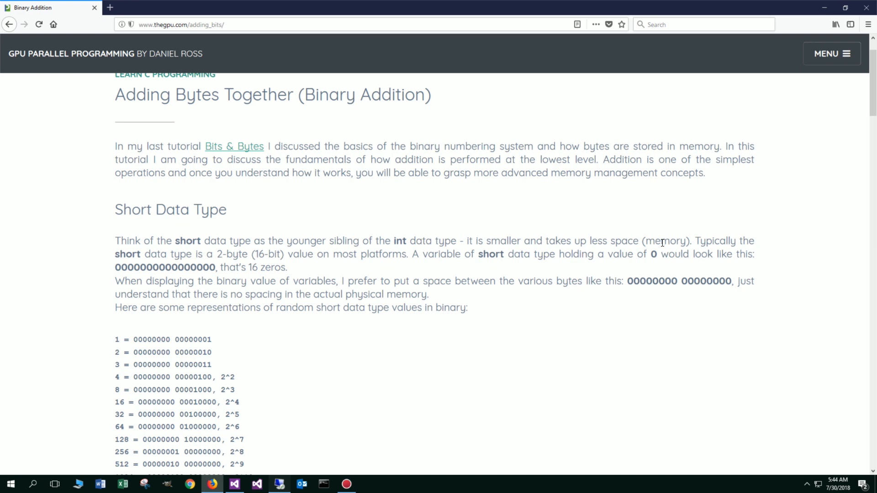
mouse_move(224, 257)
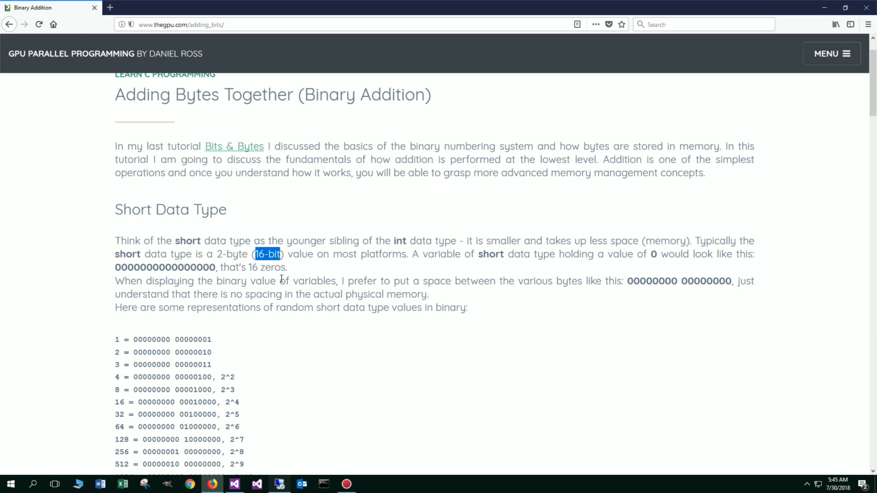
mouse_move(400, 256)
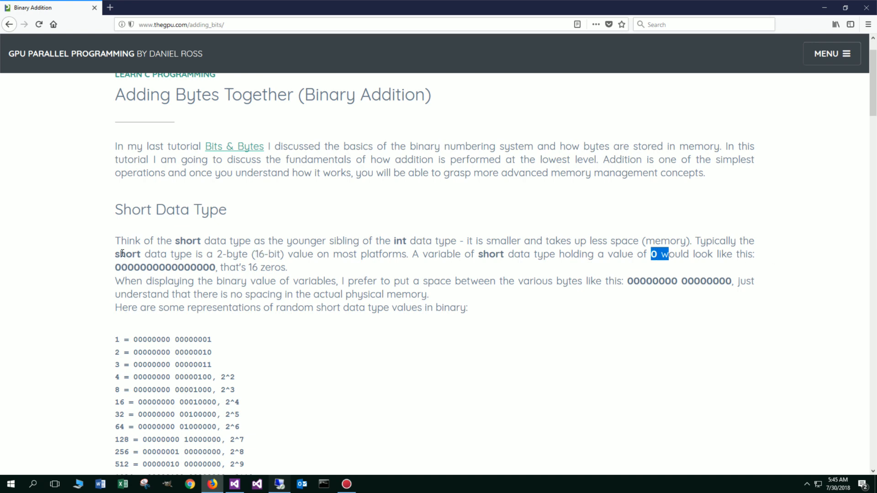
left_click_drag(115, 267, 215, 267)
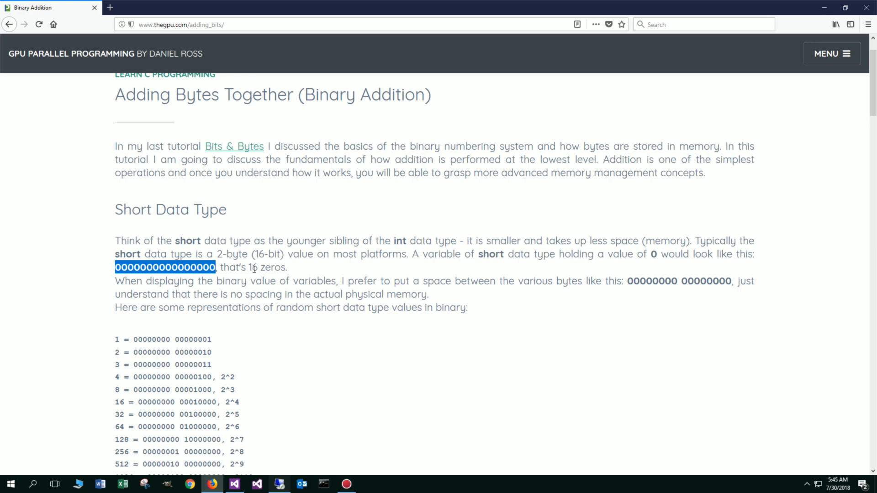
mouse_move(317, 282)
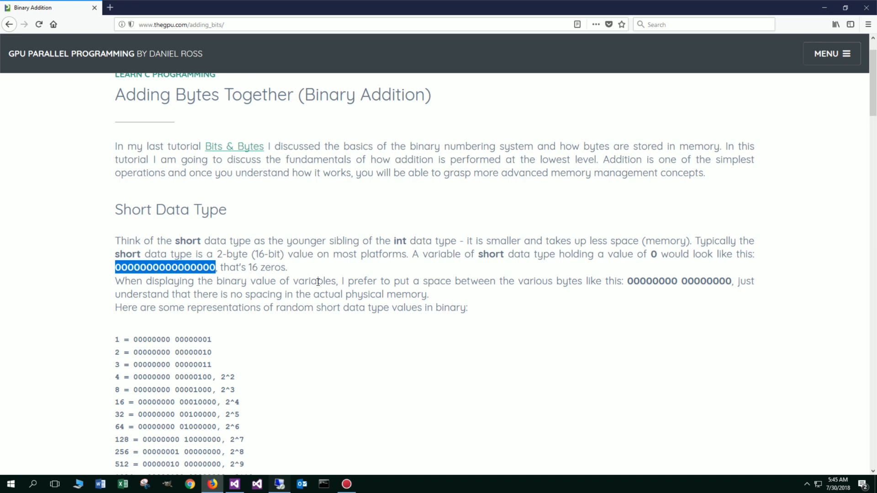
mouse_move(531, 281)
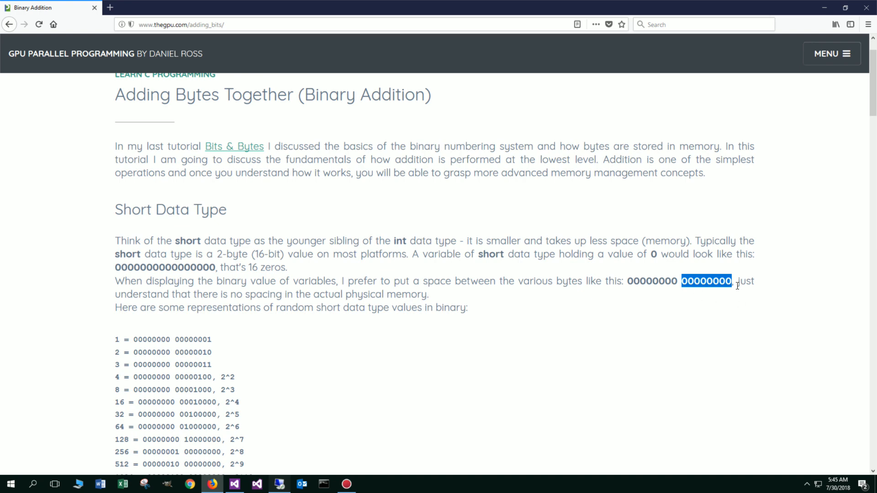
left_click(301, 293)
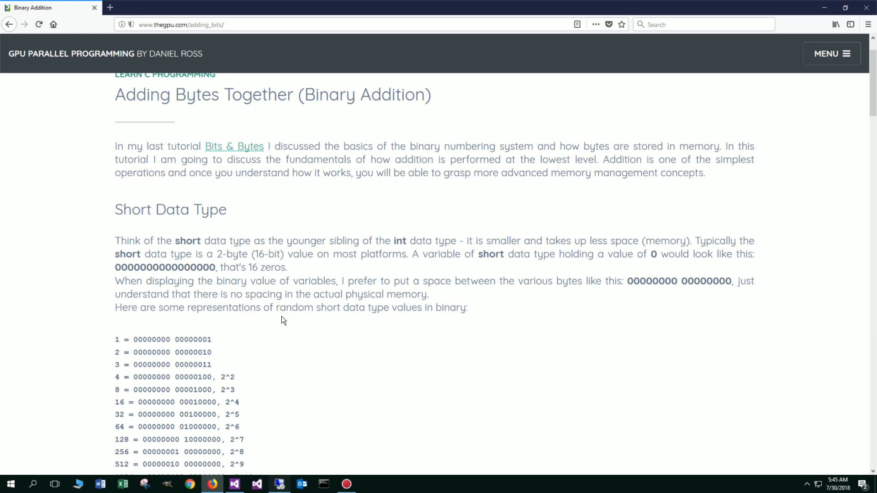
mouse_move(315, 326)
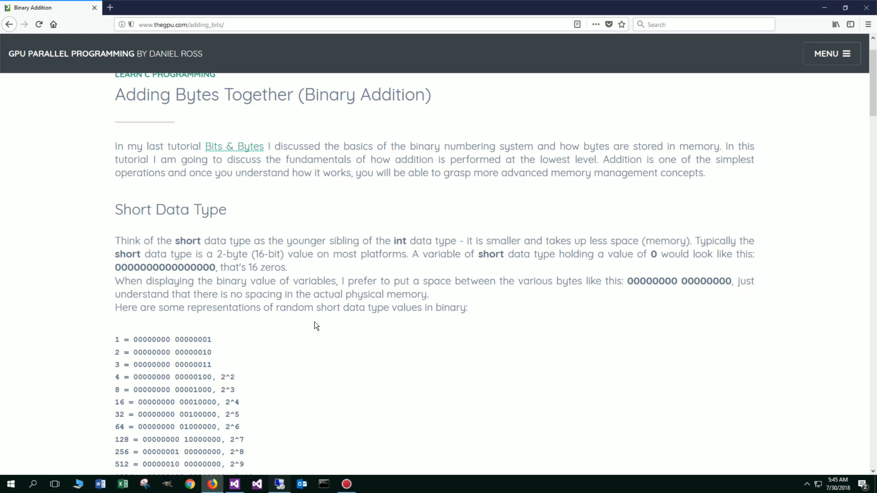
scroll("down", 3)
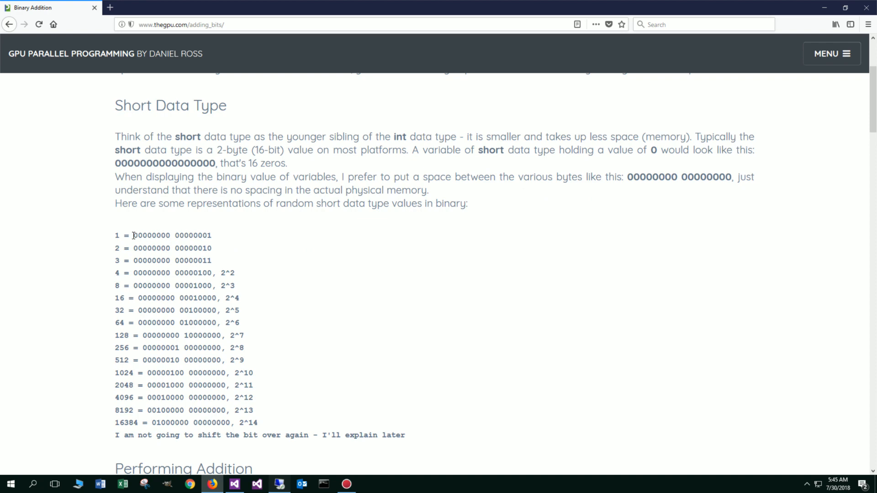
double_click(151, 236)
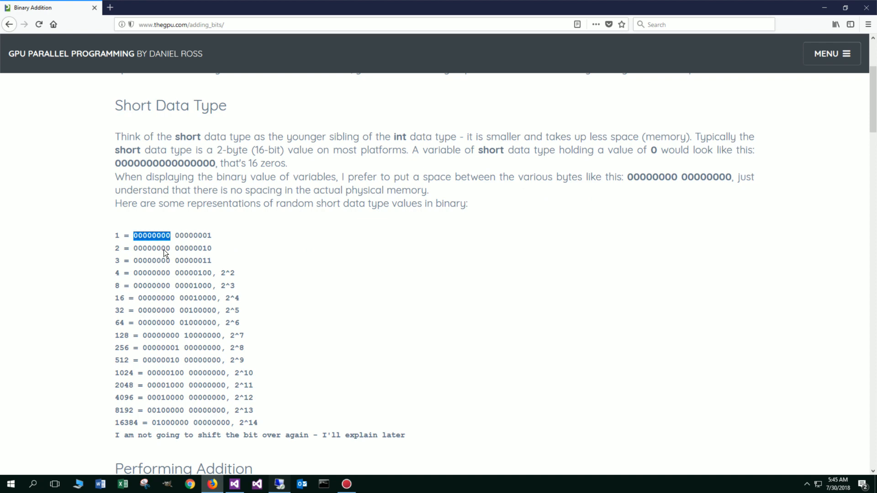
mouse_move(175, 234)
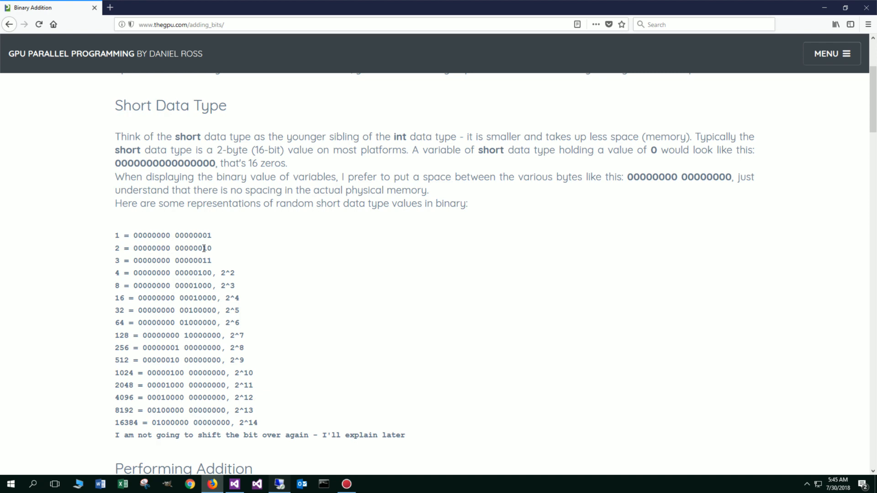
double_click(205, 260)
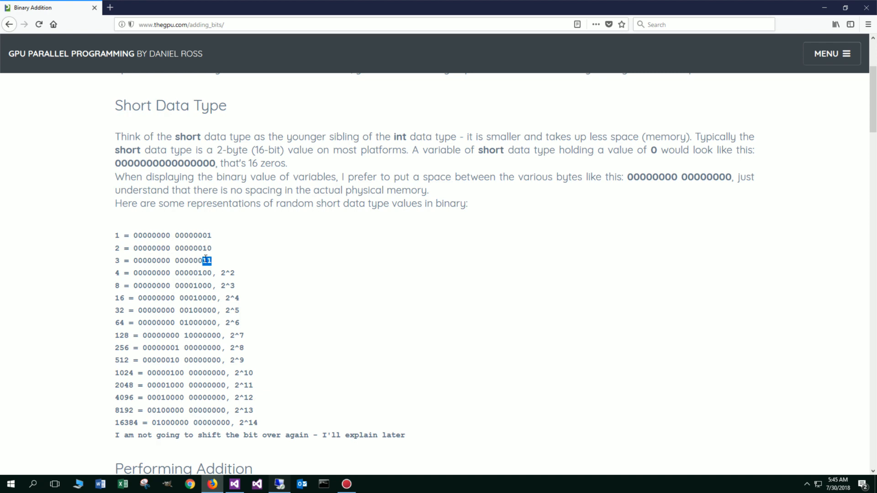
scroll("down", 3)
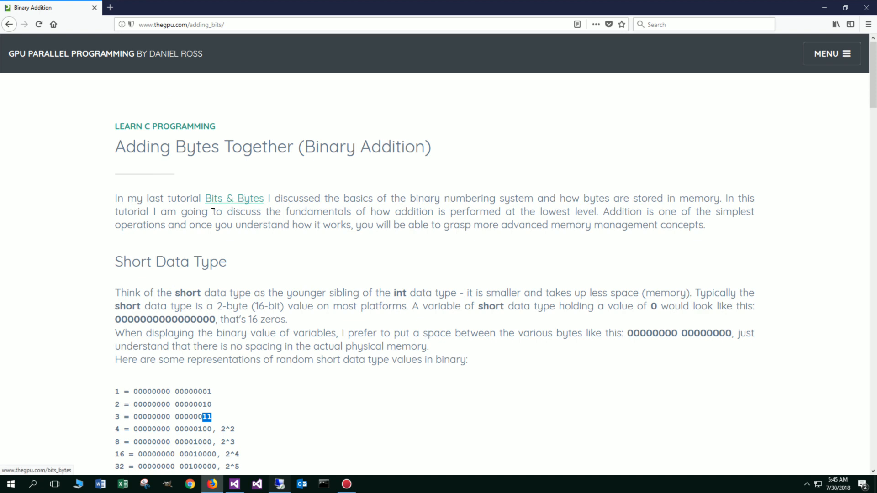
scroll("down", 3)
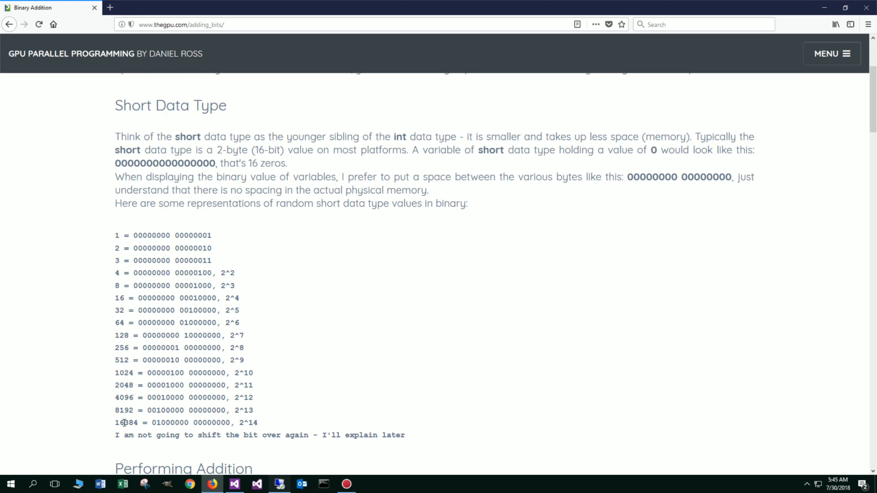
double_click(125, 422)
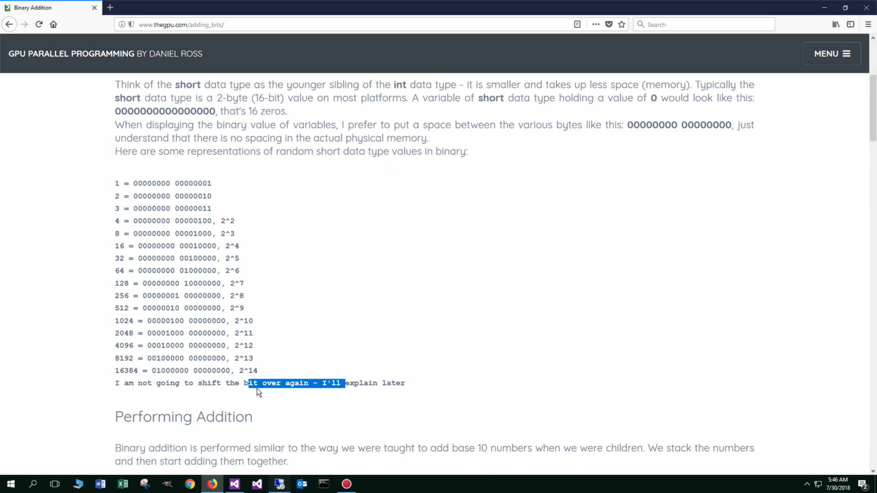
left_click(156, 370)
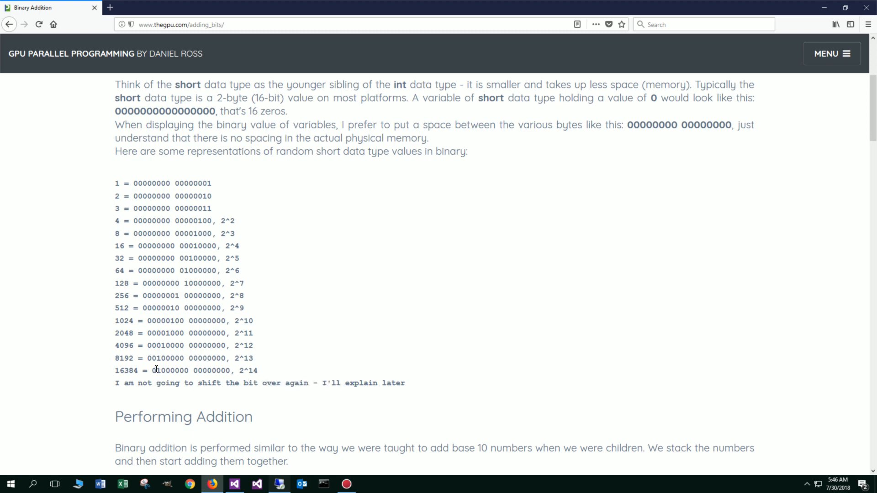
double_click(157, 370)
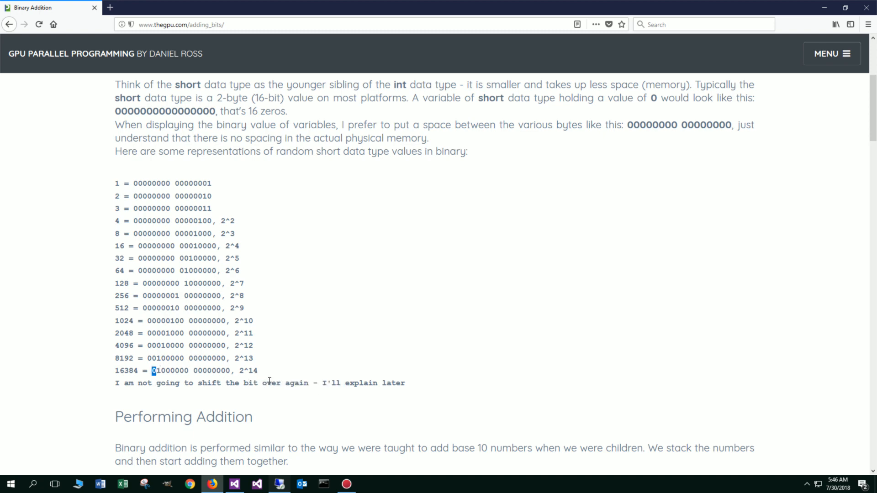
scroll("down", 3)
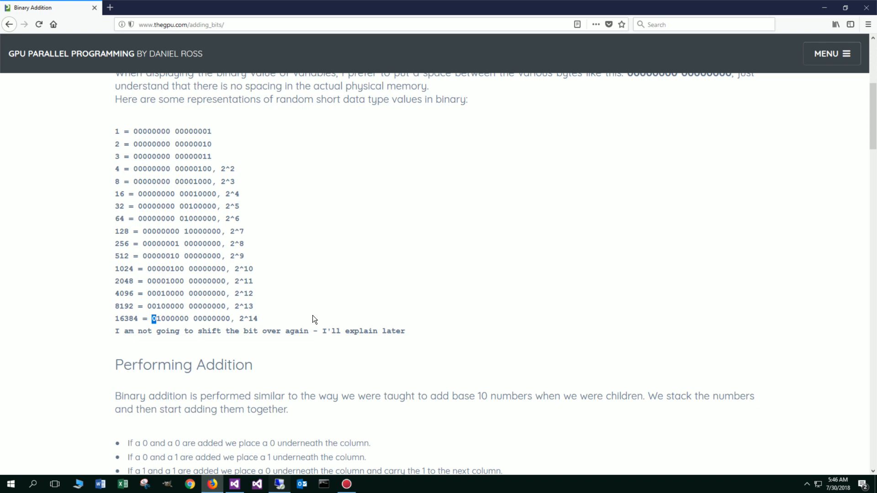
scroll("down", 3)
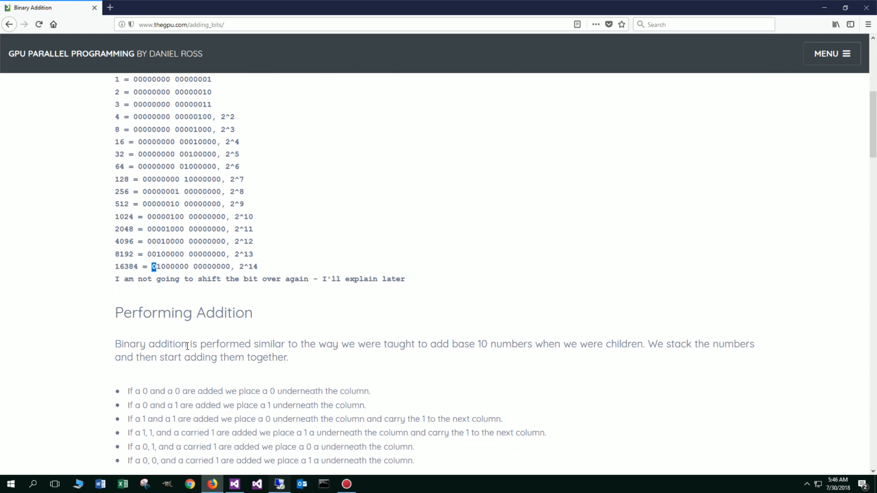
mouse_move(313, 362)
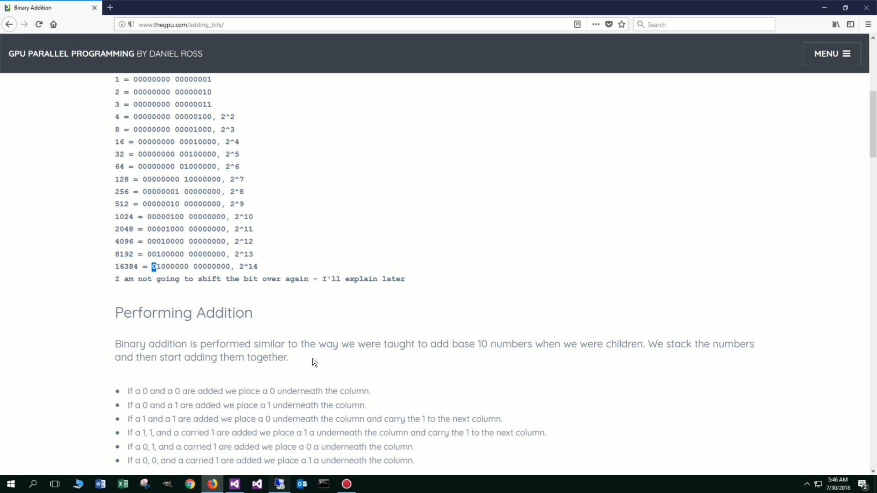
mouse_move(266, 360)
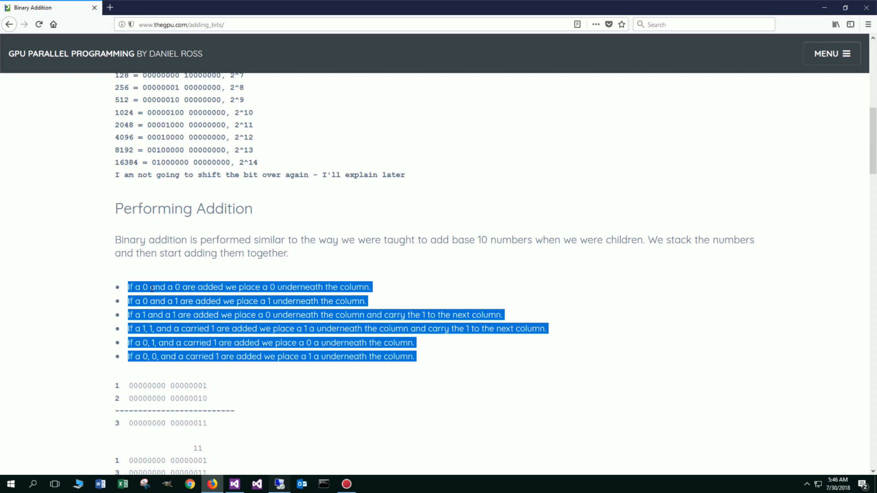
scroll("down", 3)
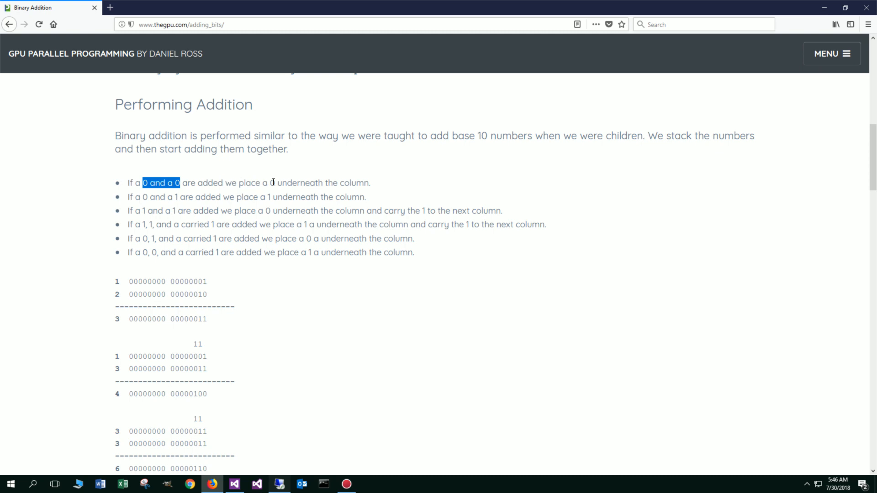
mouse_move(205, 295)
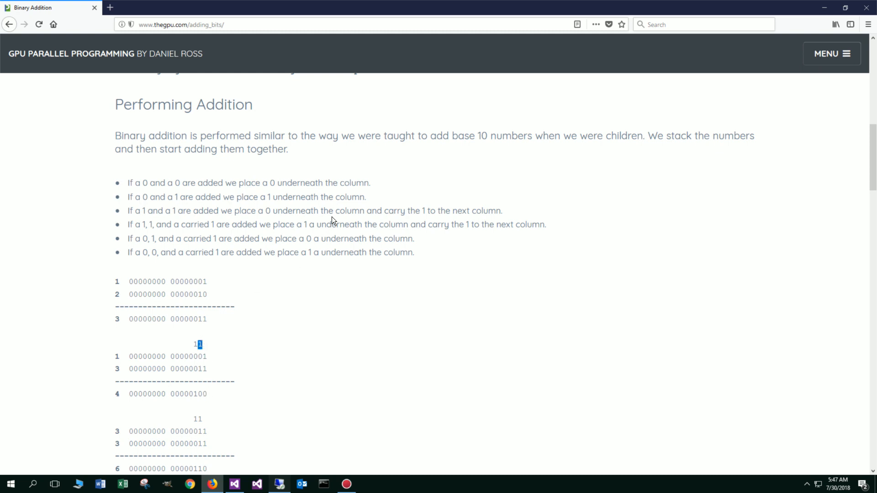
mouse_move(152, 237)
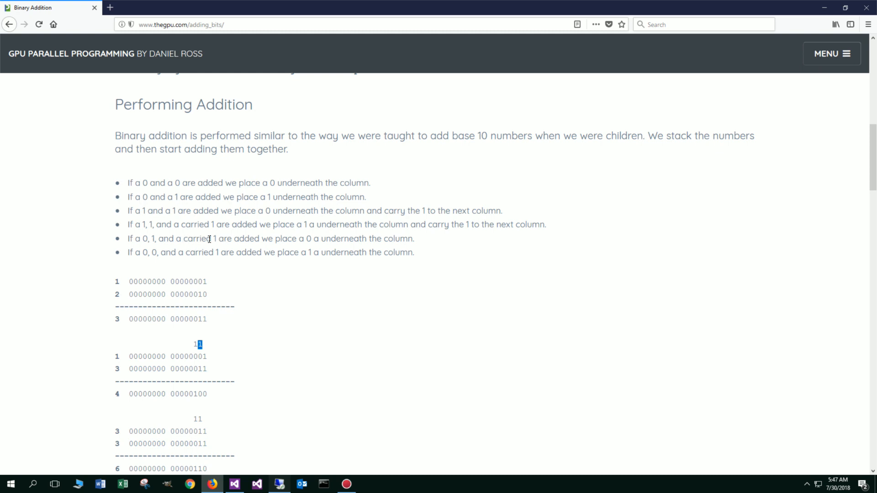
mouse_move(315, 240)
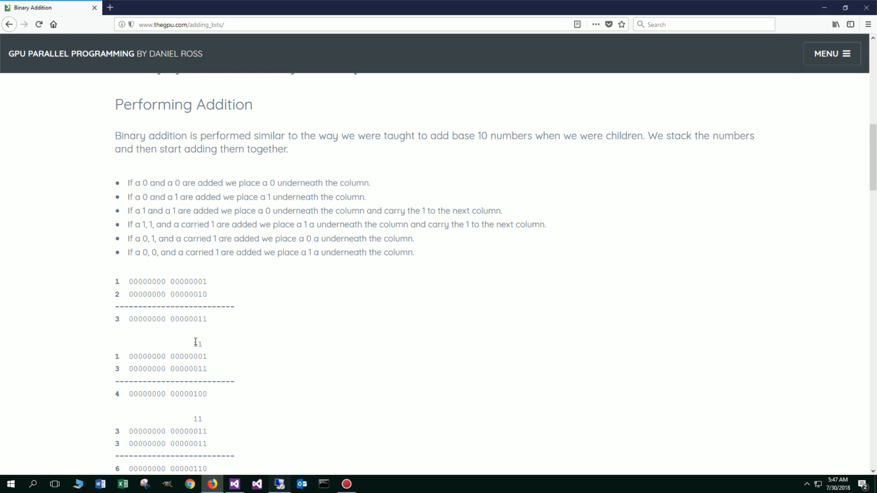
double_click(194, 344)
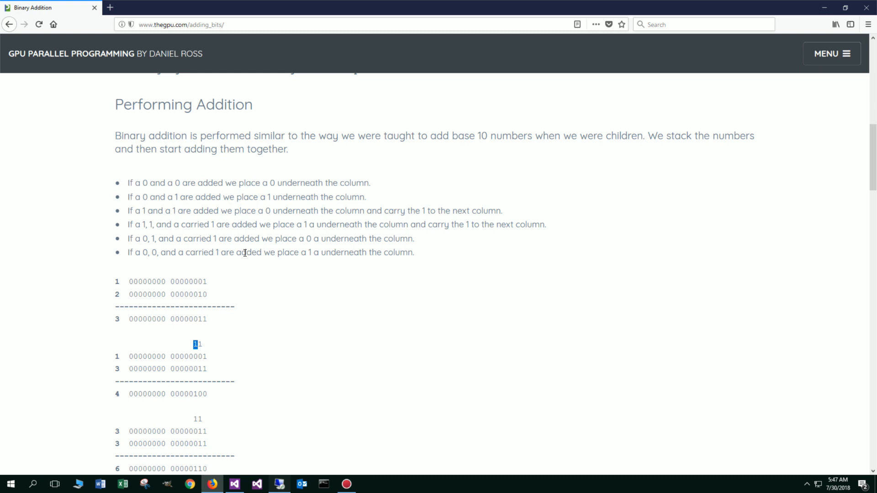
mouse_move(195, 370)
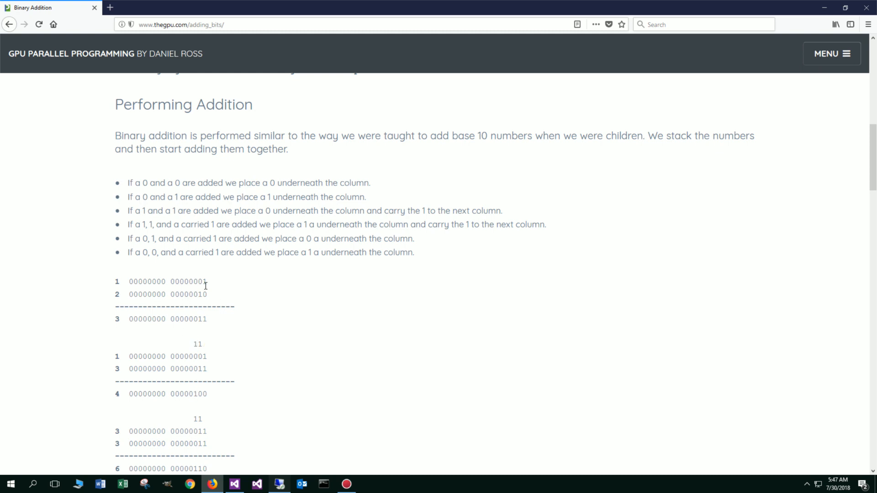
double_click(199, 281)
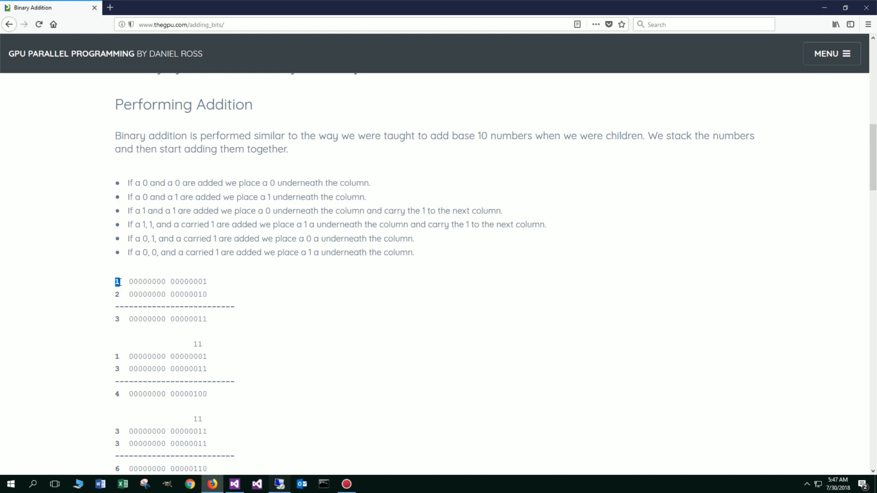
mouse_move(190, 305)
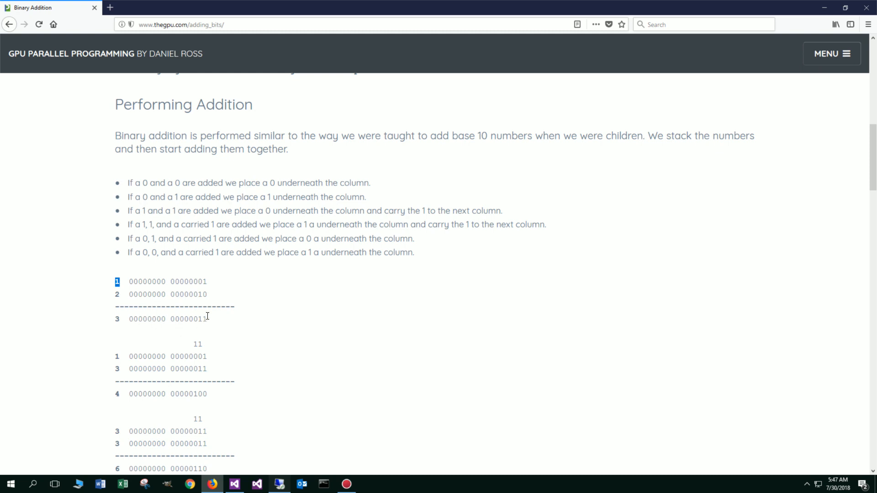
double_click(199, 319)
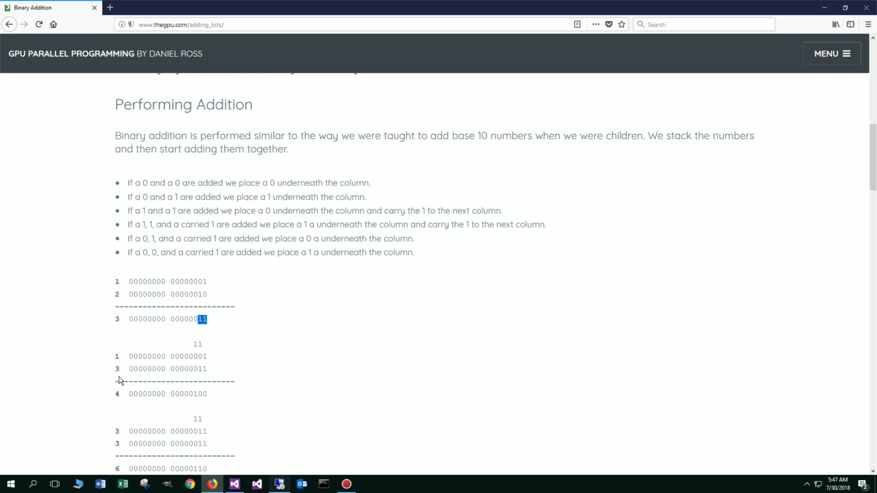
left_click(203, 366)
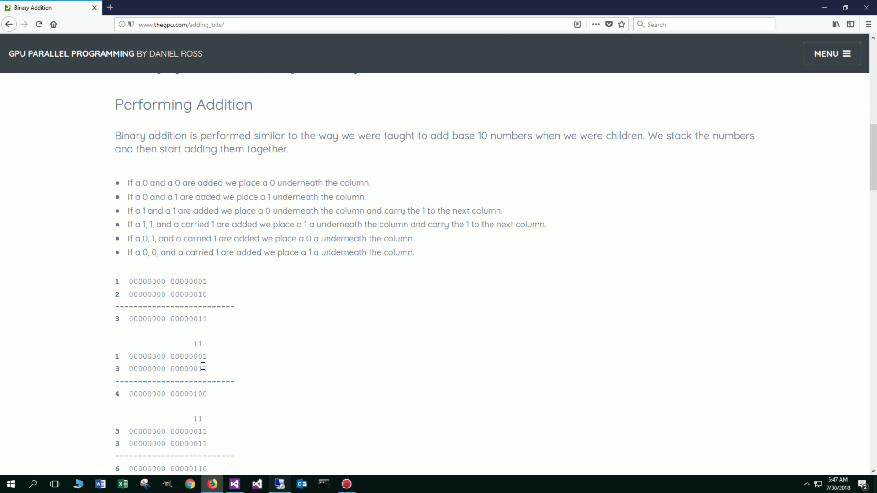
double_click(194, 393)
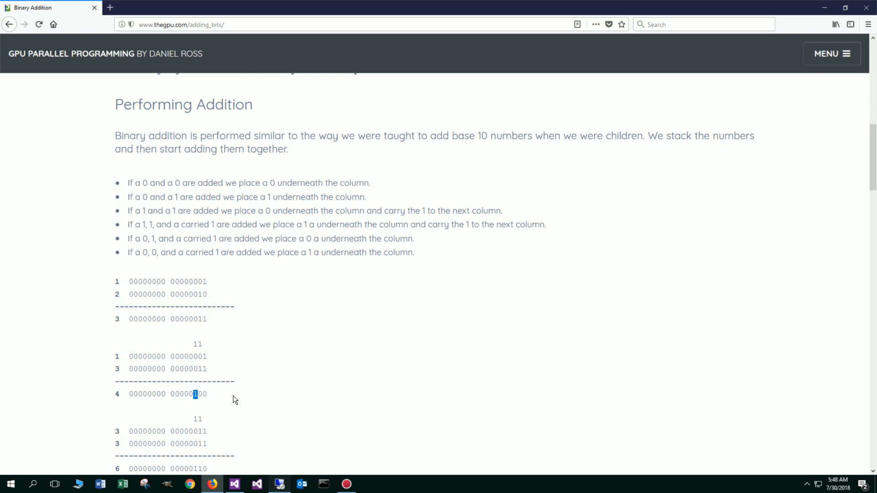
scroll("down", 3)
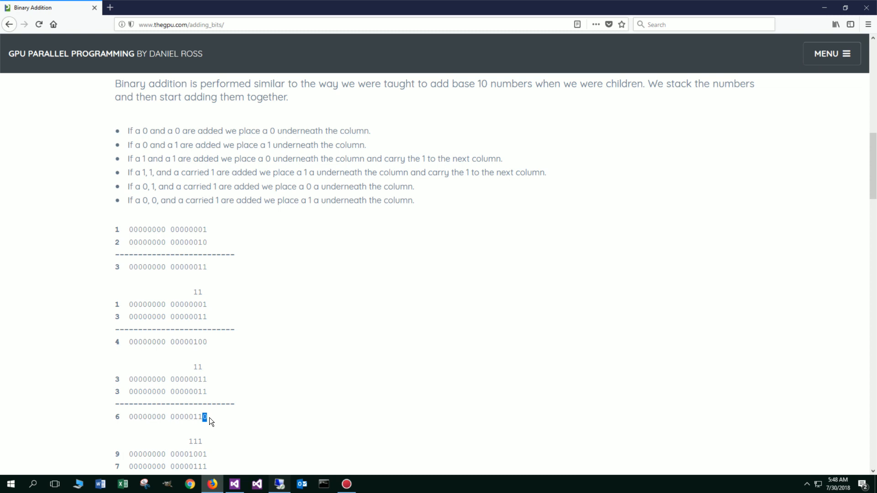
mouse_move(198, 378)
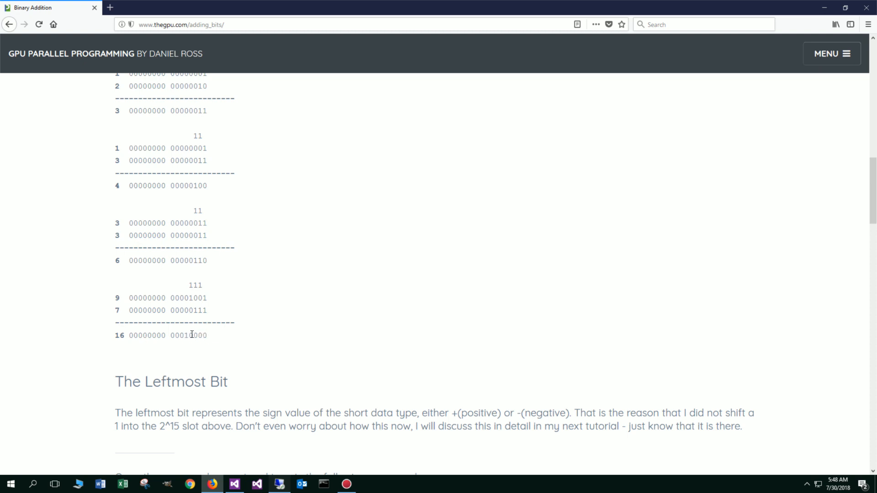
double_click(185, 335)
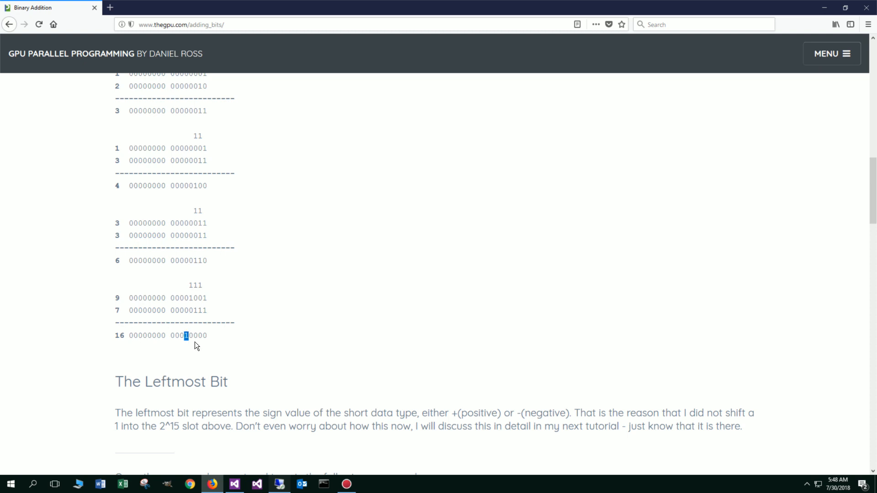
scroll("down", 3)
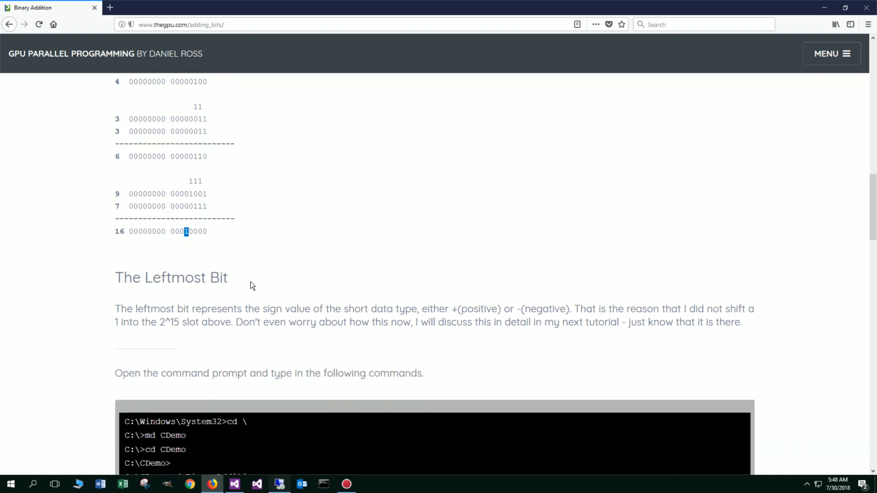
mouse_move(253, 301)
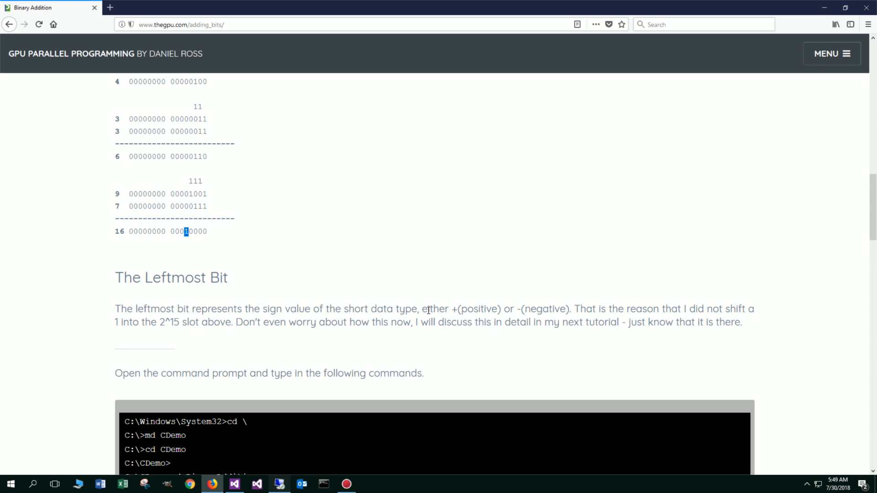
mouse_move(636, 310)
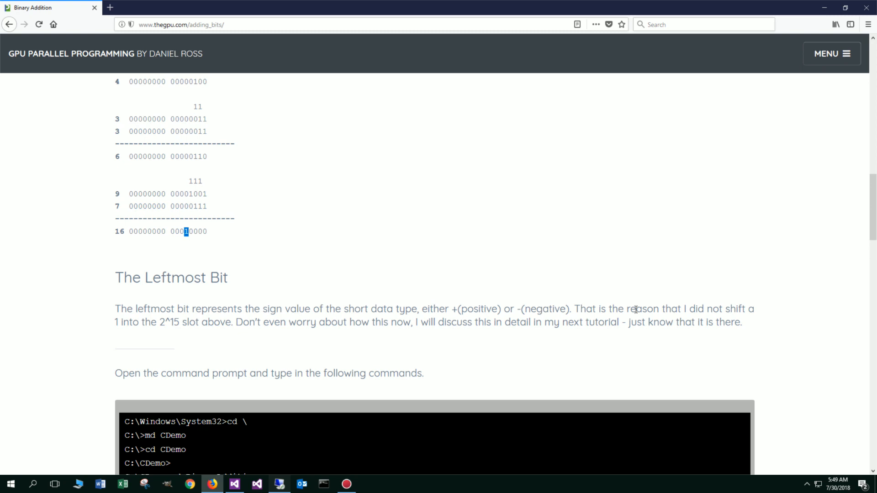
mouse_move(631, 323)
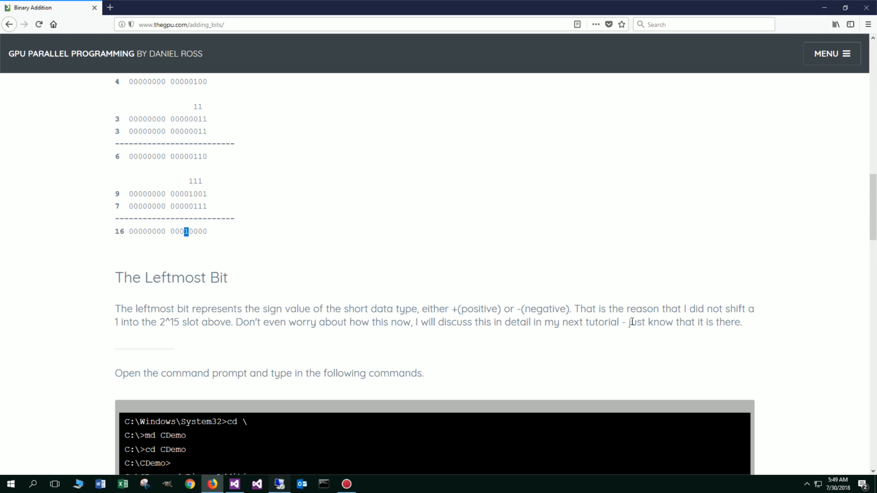
scroll("up", 3)
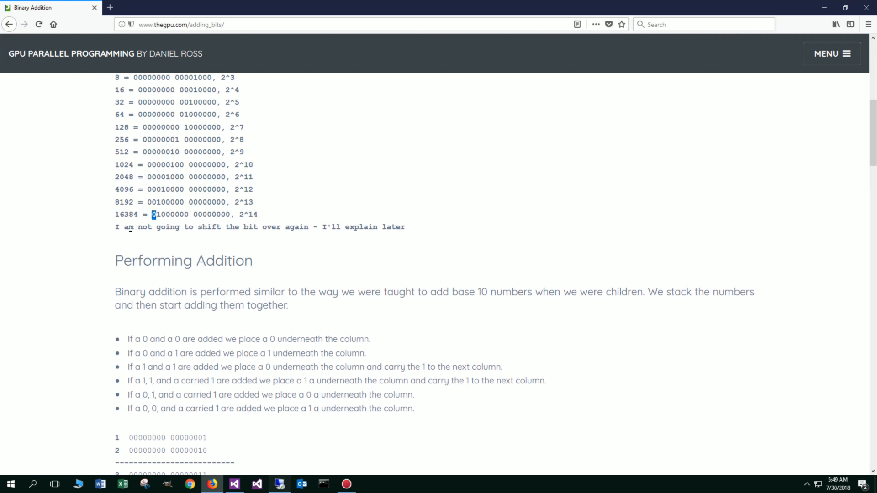
scroll("down", 3)
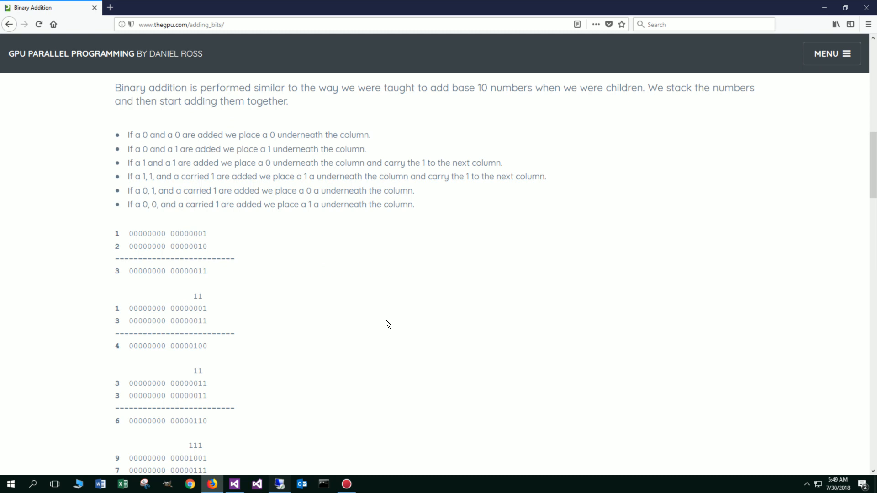
scroll("down", 3)
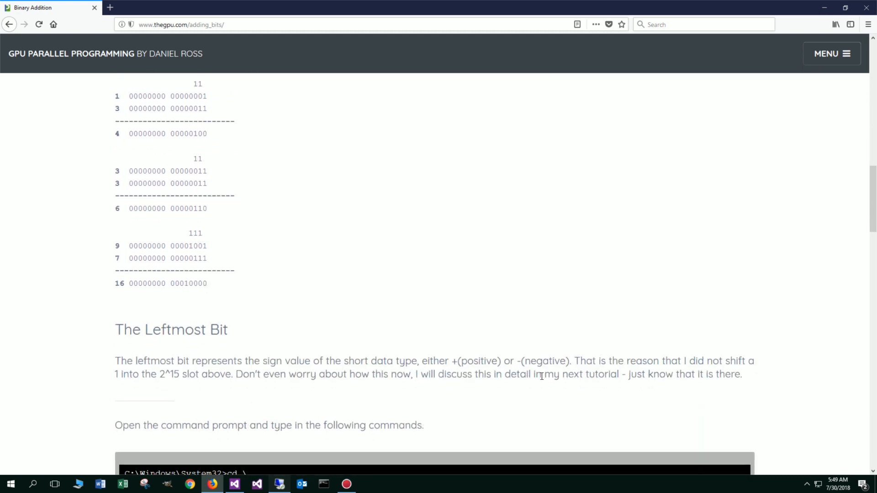
mouse_move(654, 385)
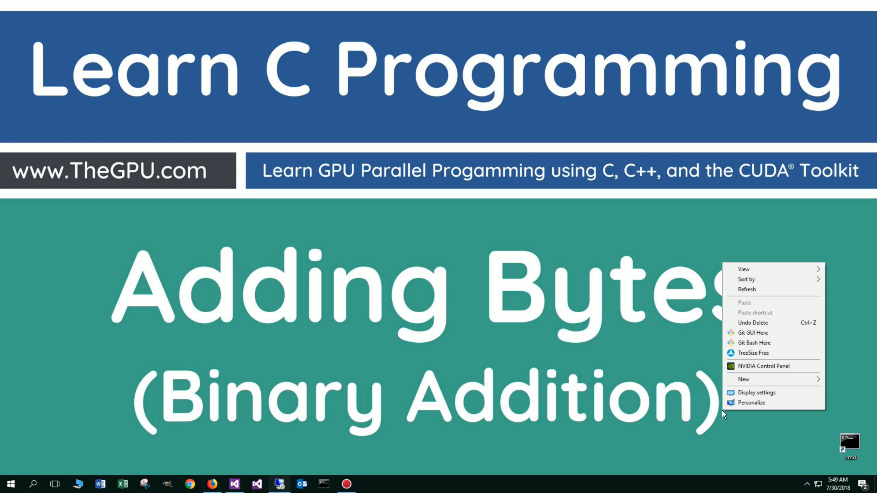
left_click(744, 379)
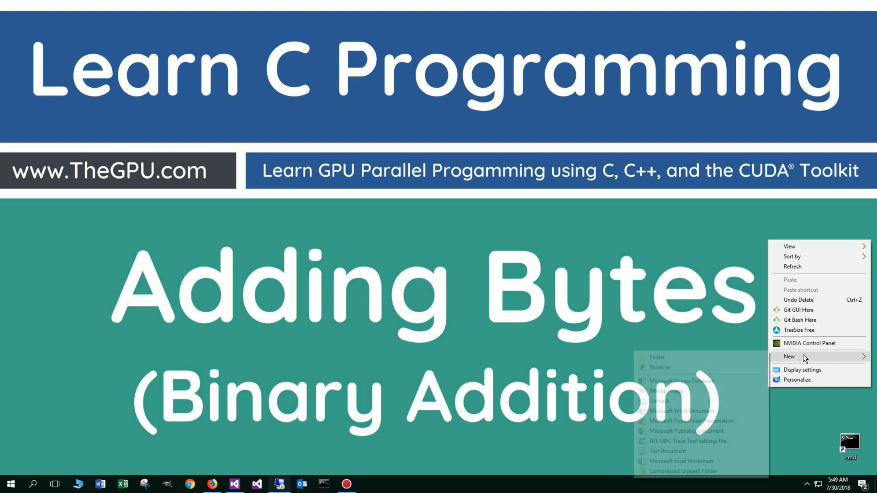
left_click(660, 367)
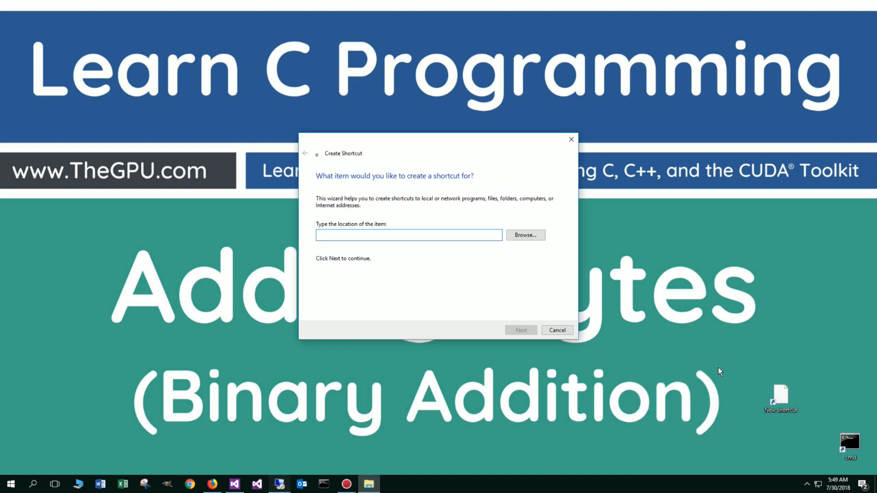
left_click(521, 329)
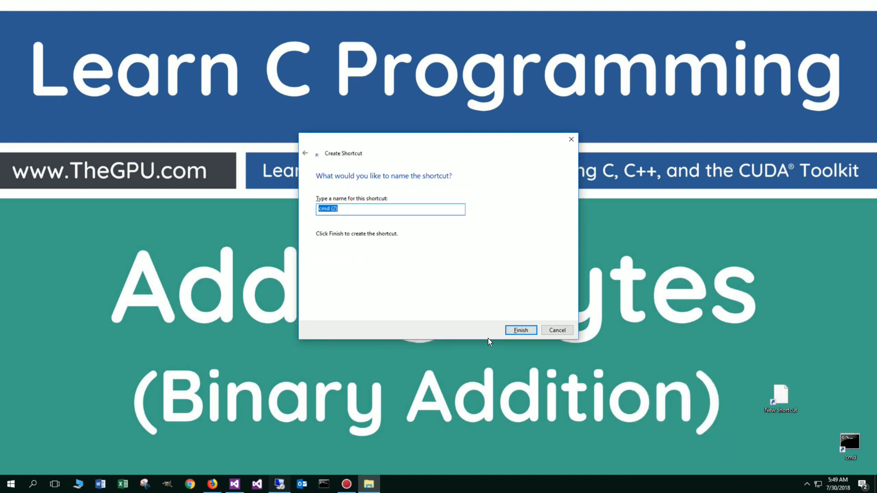
left_click(519, 330)
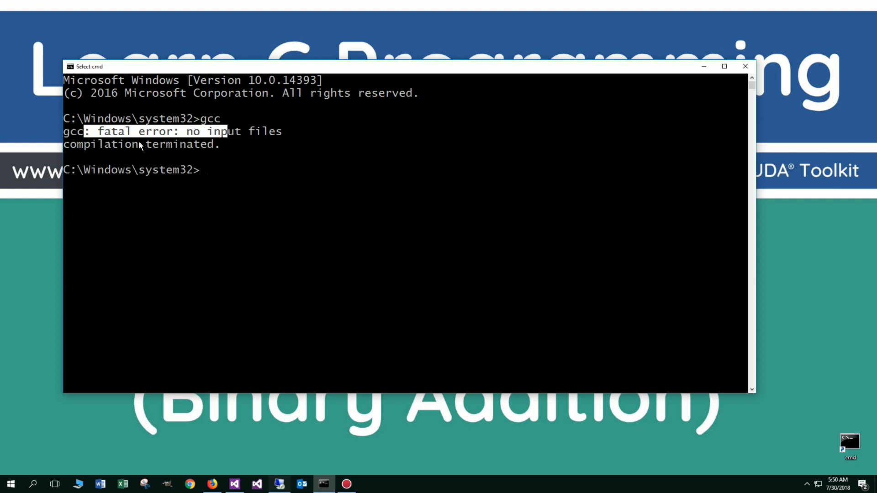
Clear the console and create and enter C:\CDemo\BinaryAddition.
type("cls")
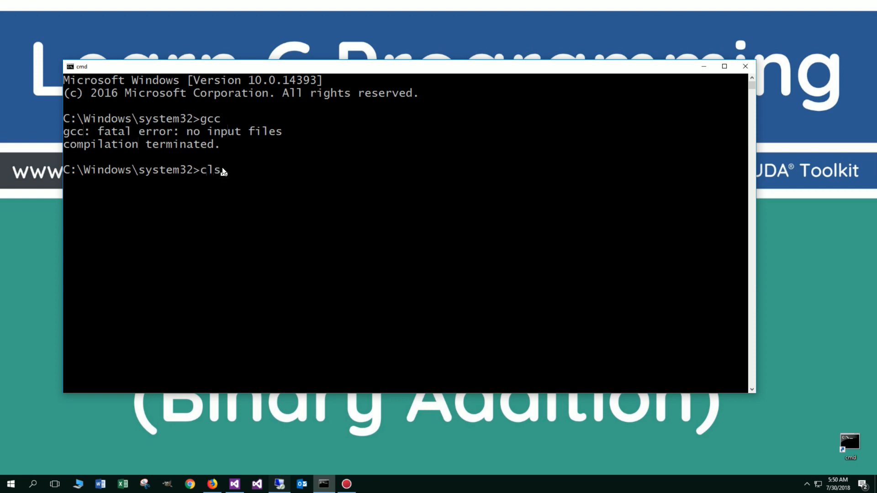
key("Enter")
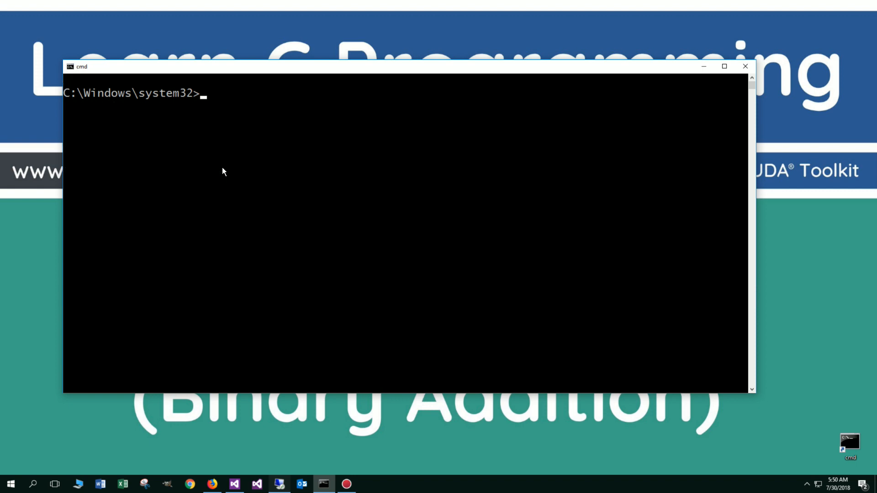
type("cd")
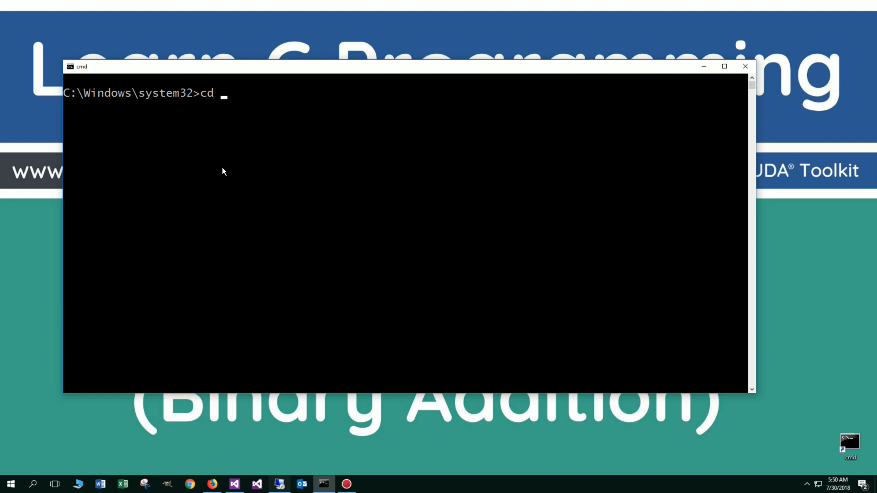
type("md CDemo")
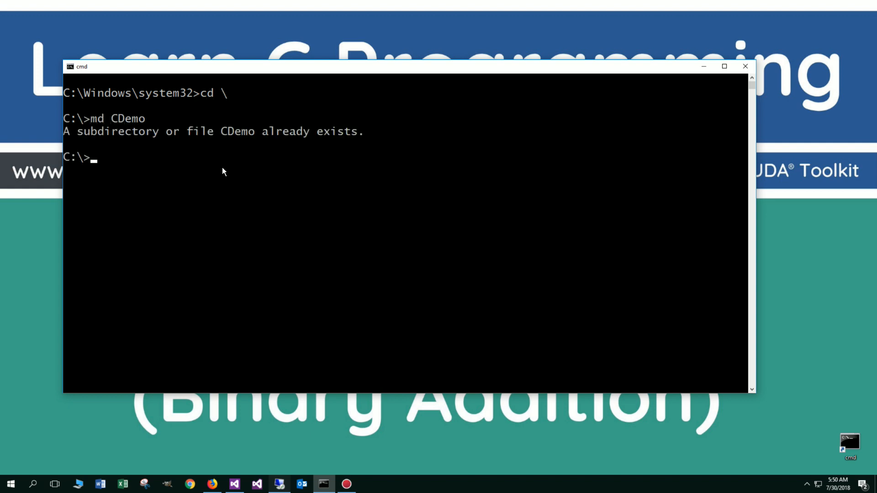
type("cd C")
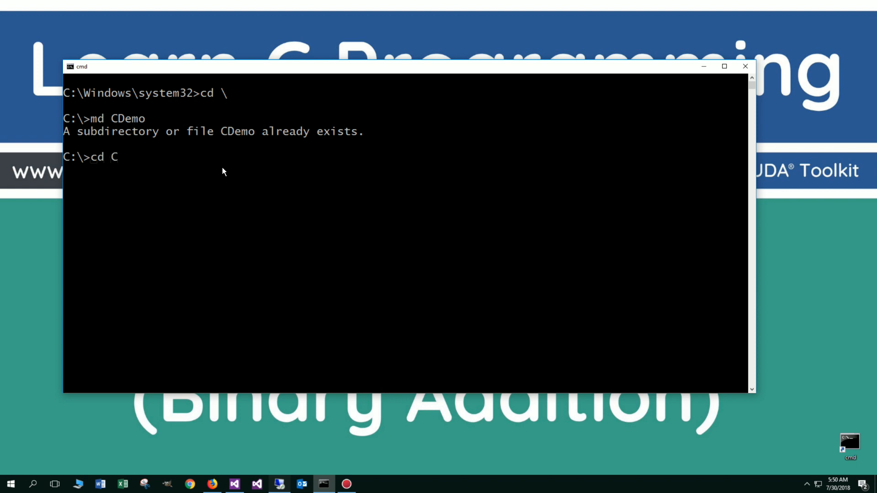
type("Demo")
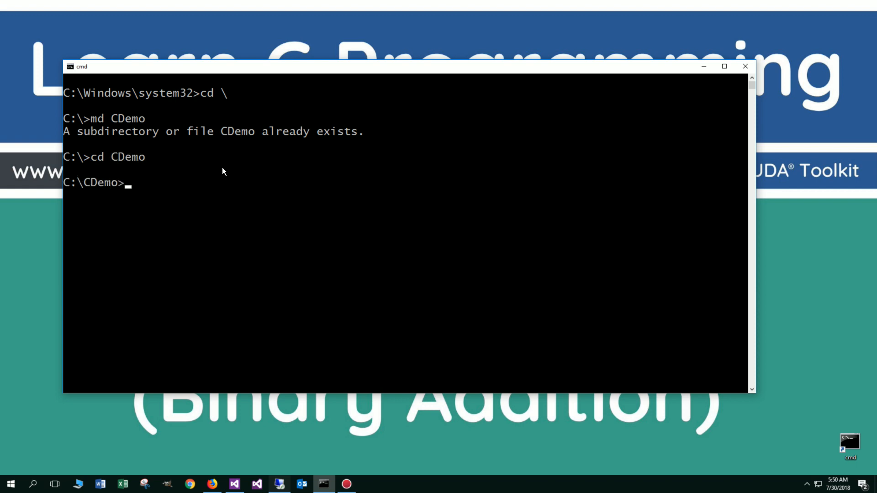
type("md Bin")
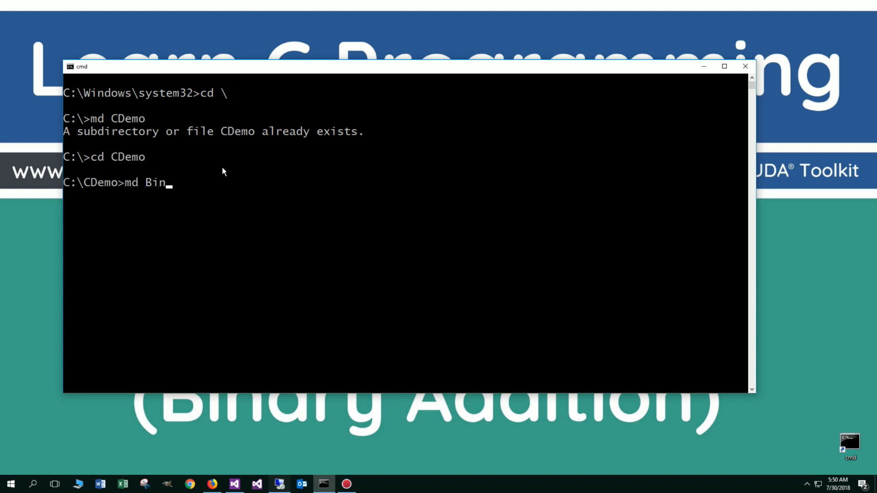
type("ary")
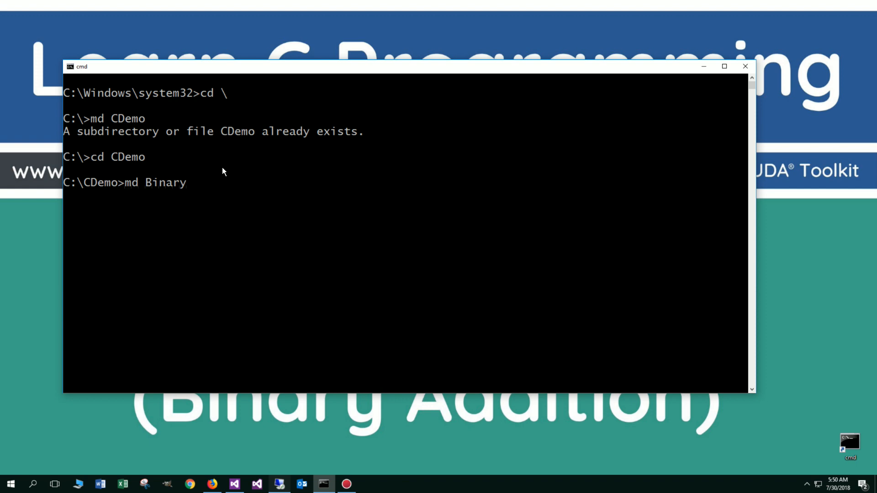
type("Additio")
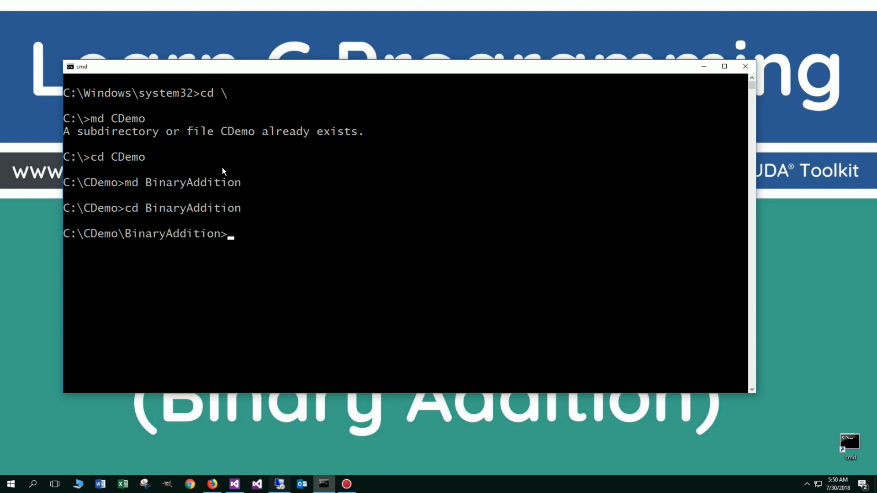
Launch notepad++ BinaryAddition.c from the new folder.
type("n")
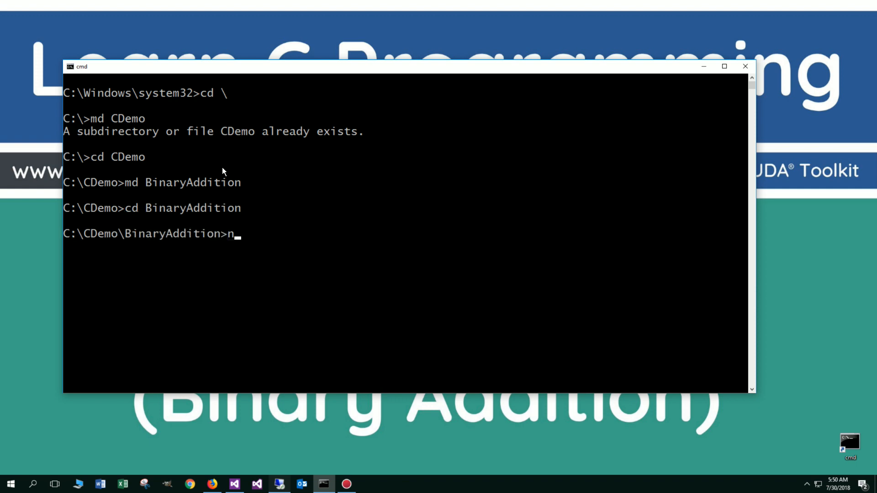
type("ota")
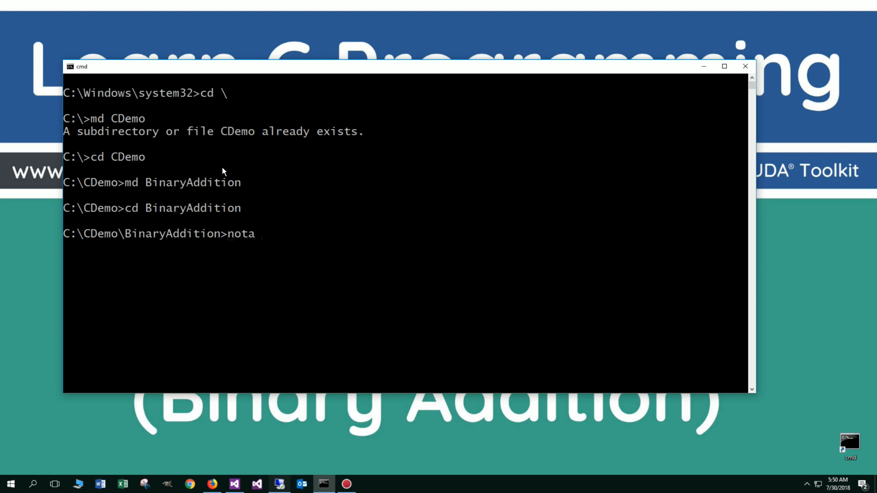
type("pad")
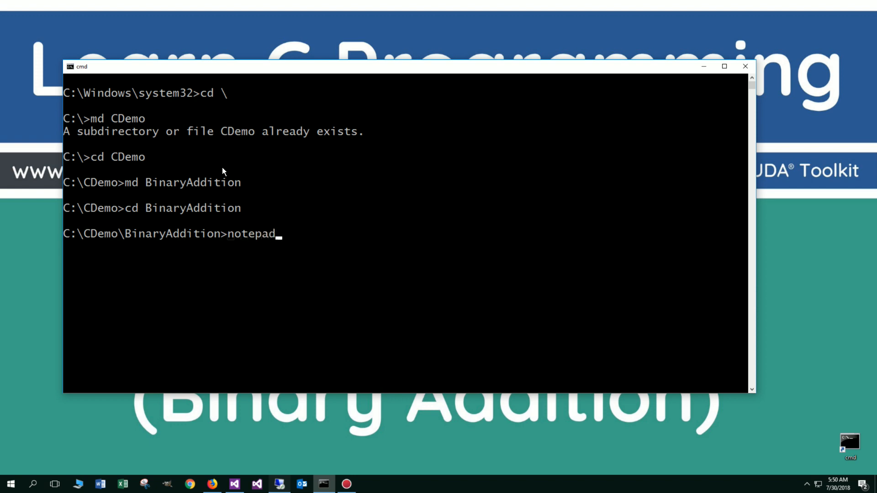
type("++")
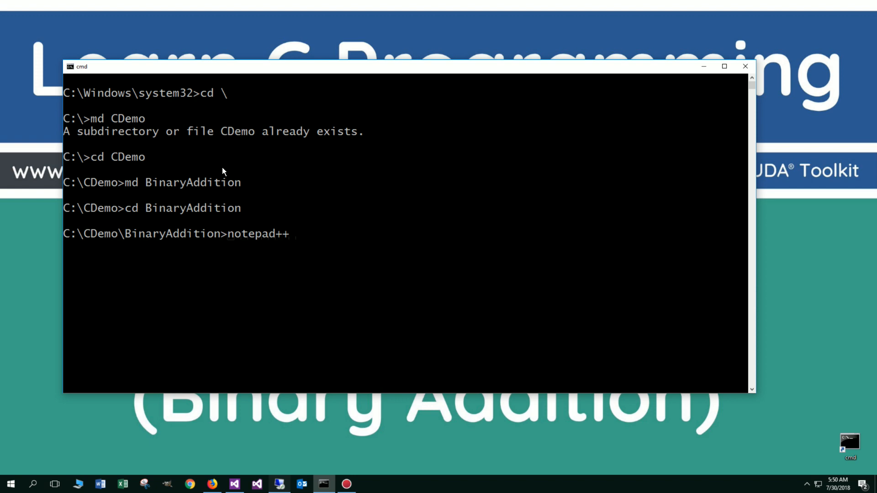
type("Bi")
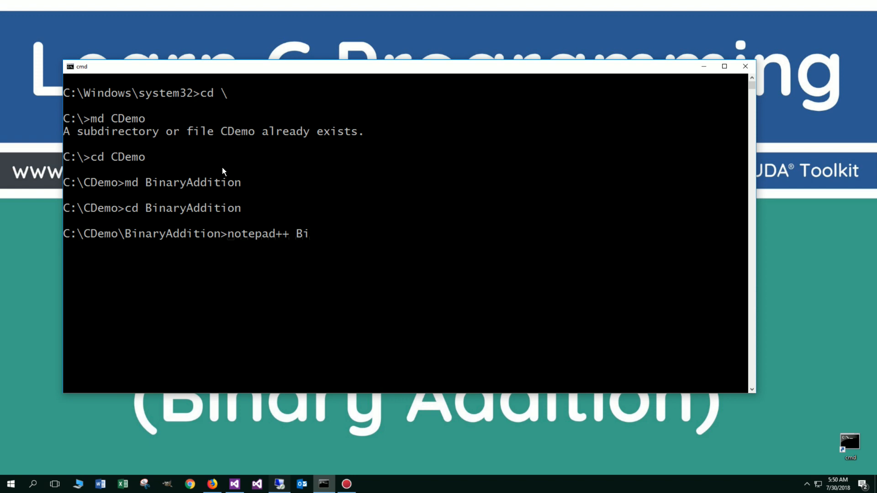
key("Backspace")
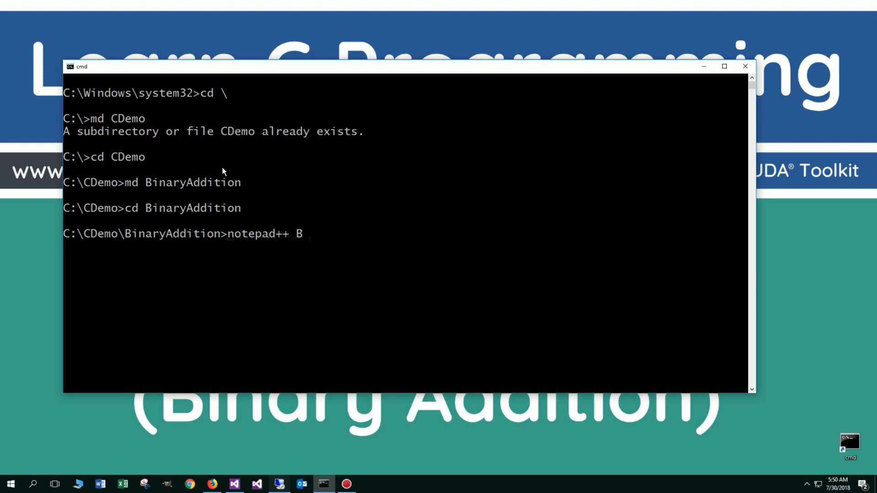
type("inary")
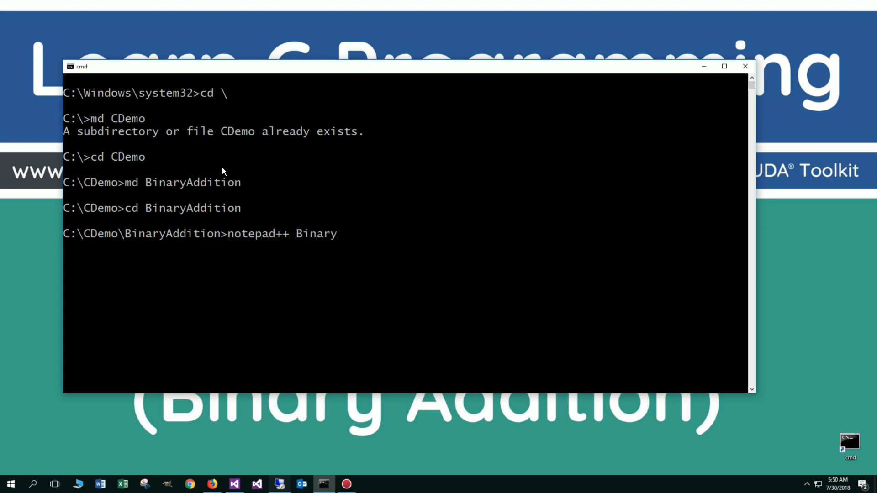
type("Addition")
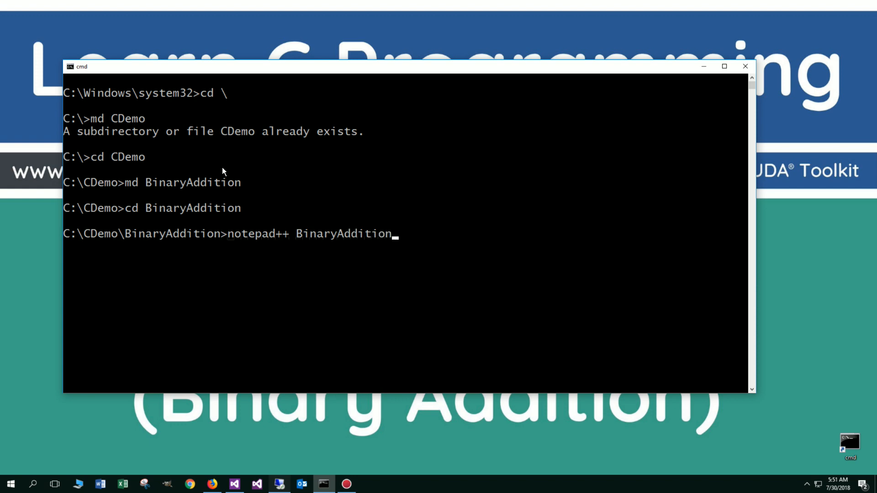
type(".c")
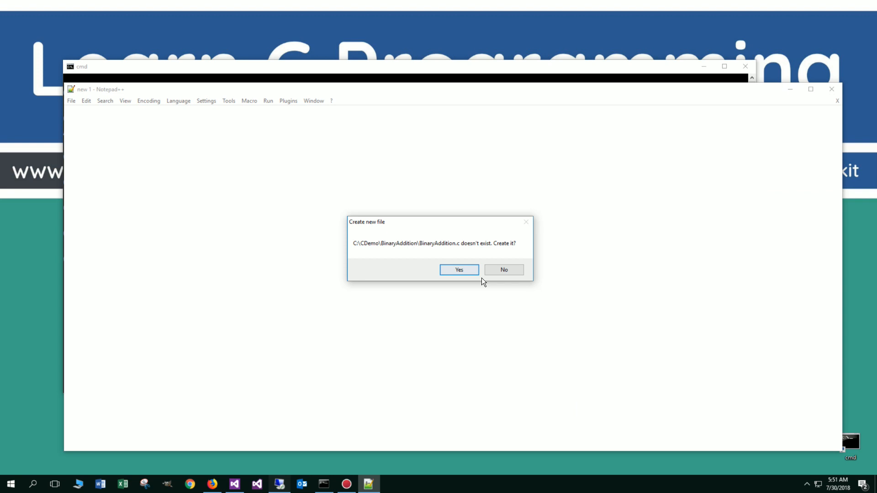
Confirm creating BinaryAddition.c and paste in the tutorial's 62-line printBits program.
left_click(458, 269)
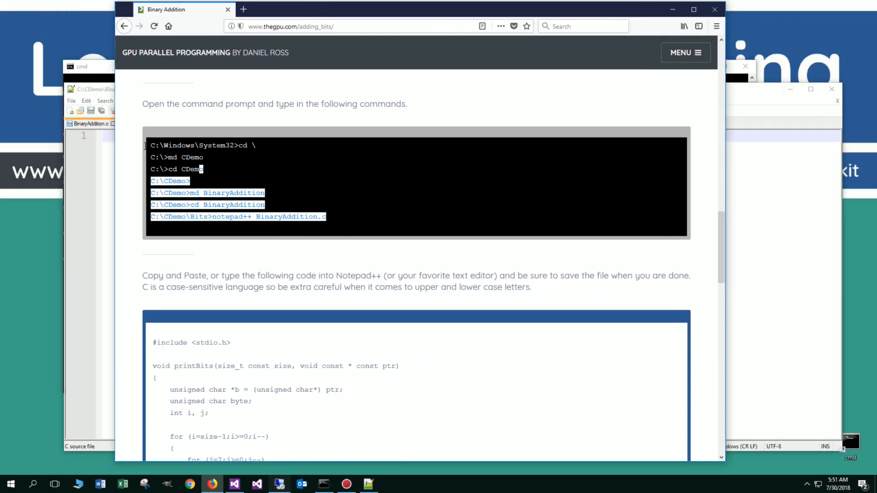
scroll("down", 3)
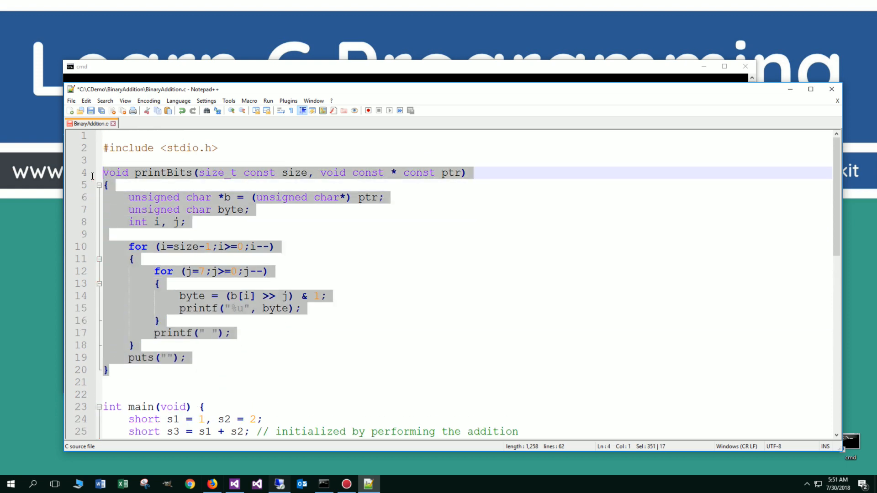
scroll("down", 3)
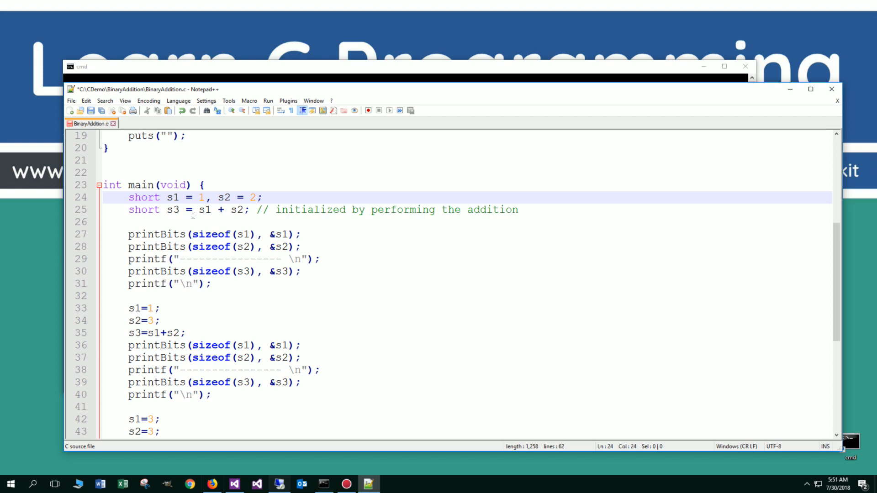
left_click_drag(197, 210, 247, 209)
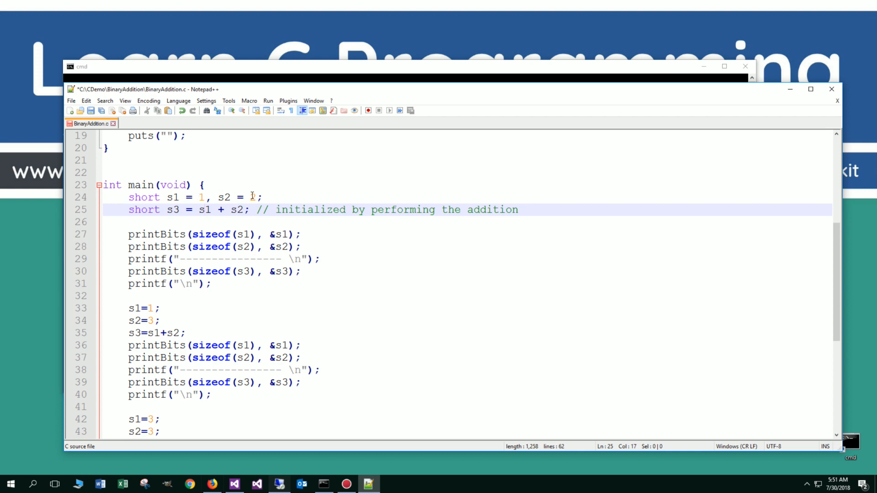
scroll("down", 3)
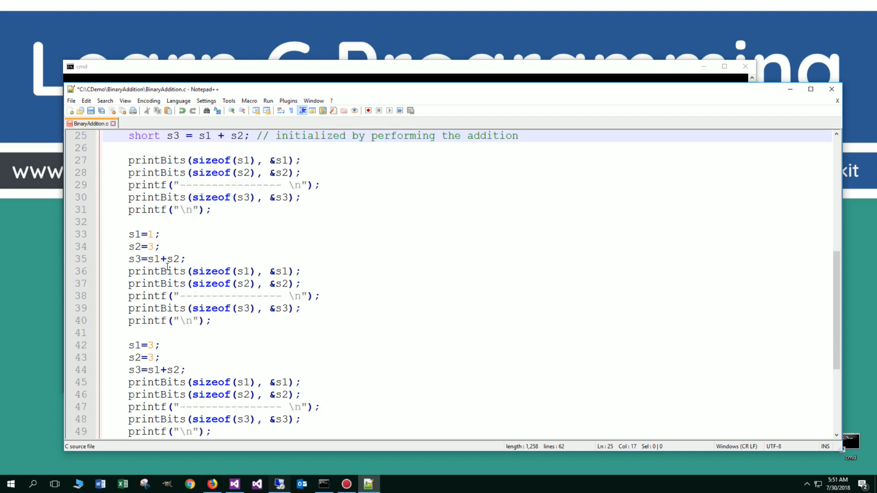
scroll("down", 3)
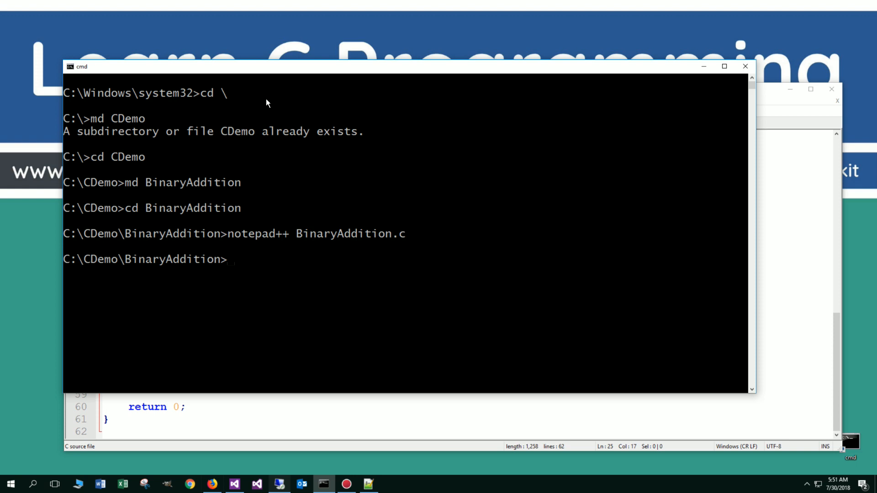
Compile with gcc BinaryAddition.c -o BinaryAddition, check the folder with dir, and run it.
type("gc")
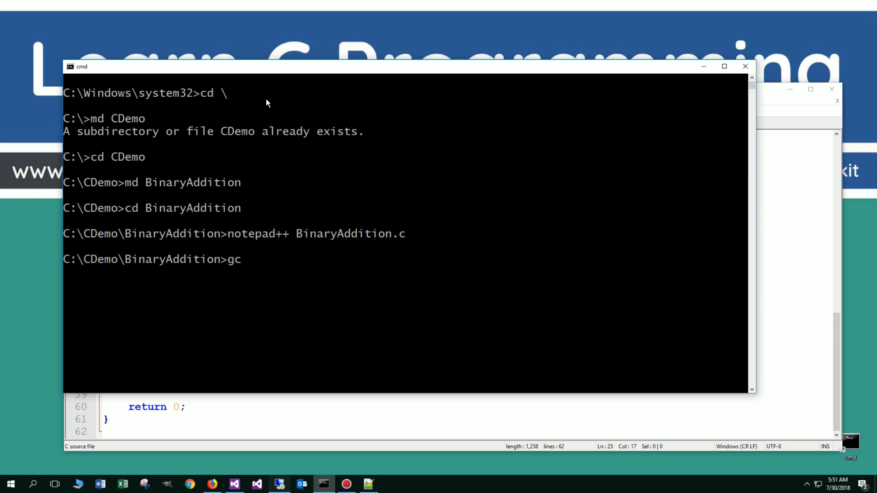
type("c")
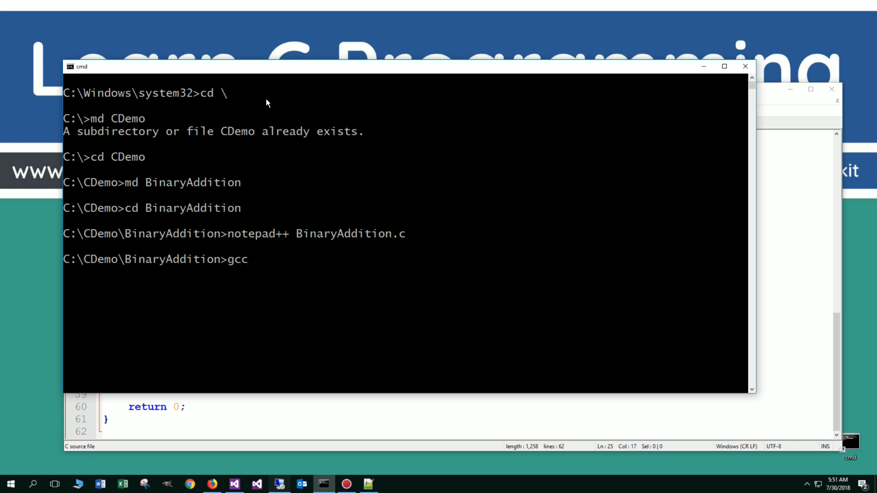
type("BinaryAddition.c")
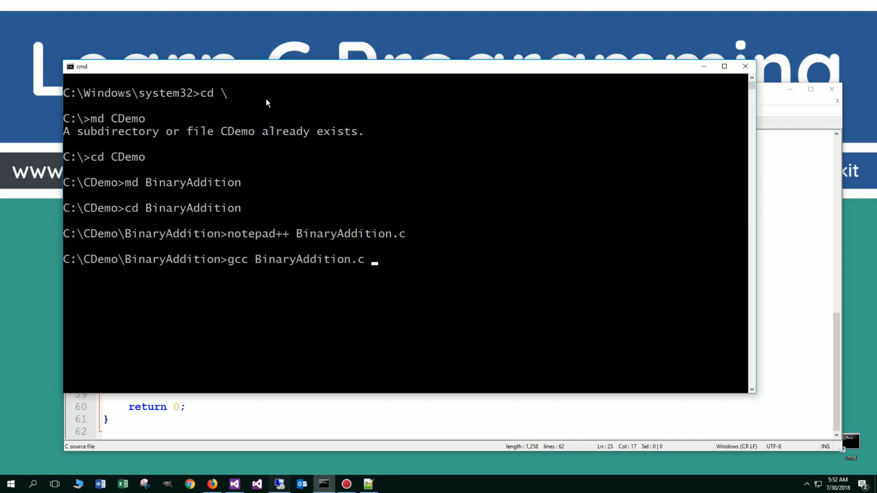
type("-o BinaryAddition")
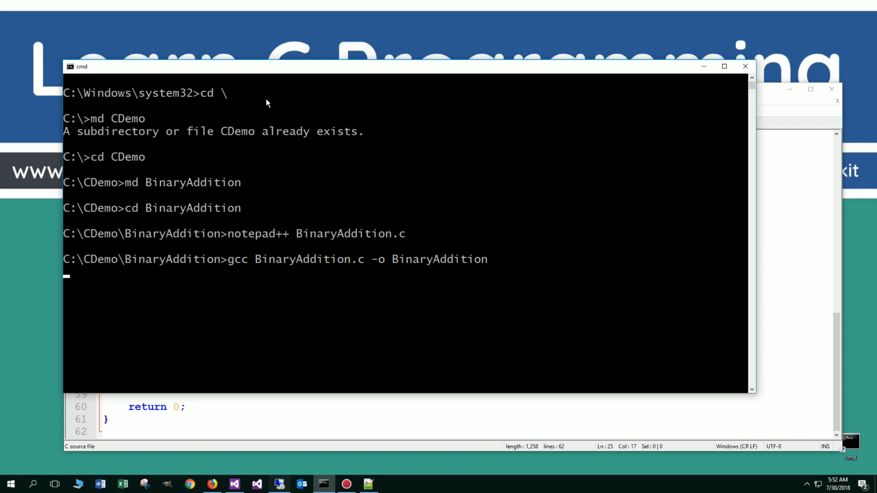
type("dir")
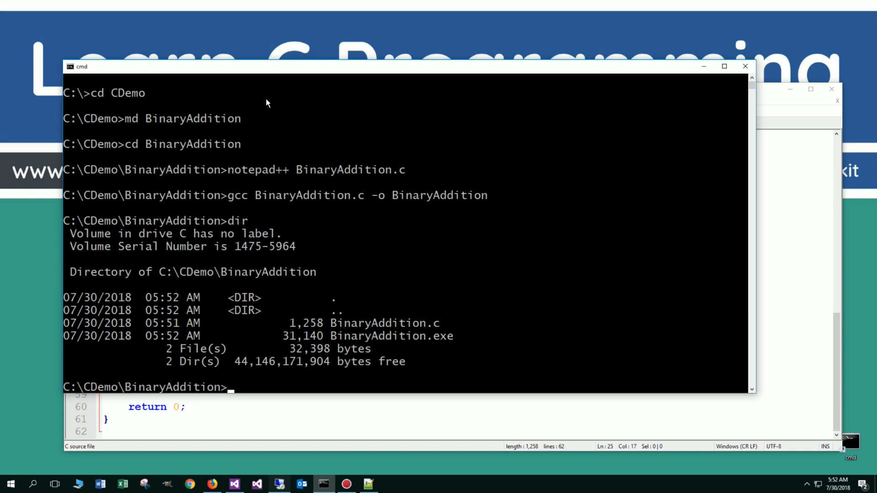
mouse_move(413, 366)
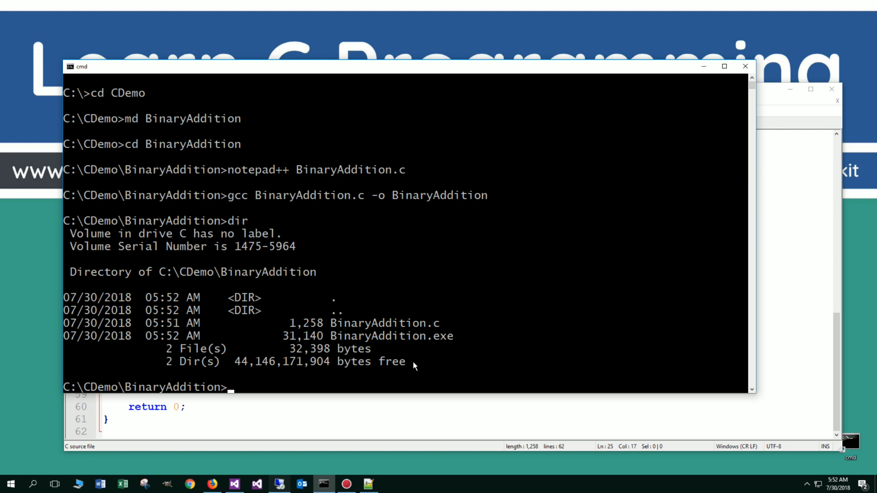
type("BinaryAddition.c")
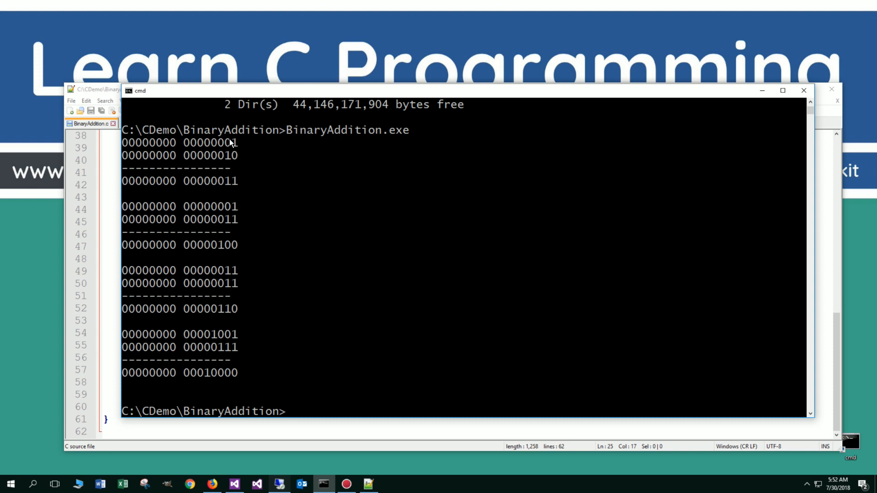
mouse_move(233, 187)
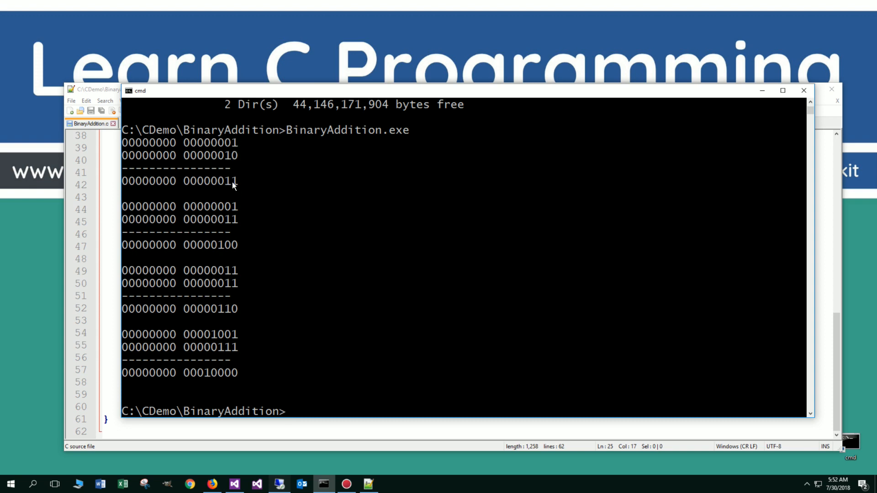
mouse_move(220, 251)
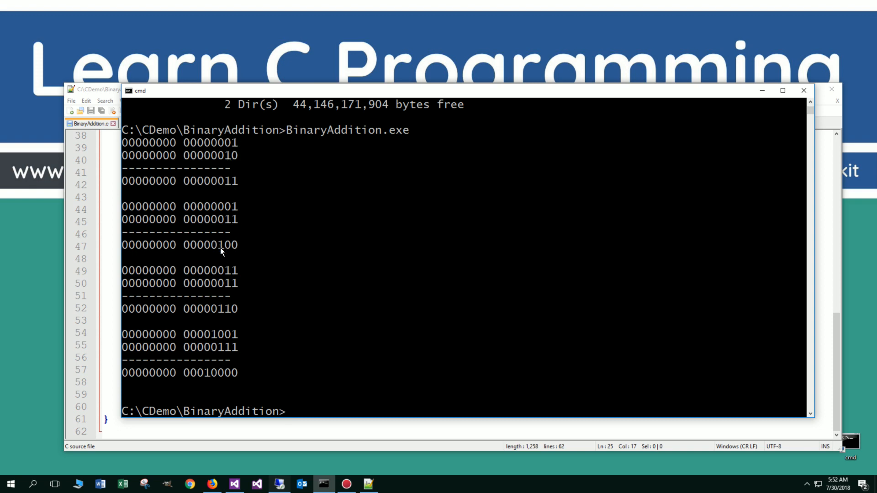
mouse_move(220, 309)
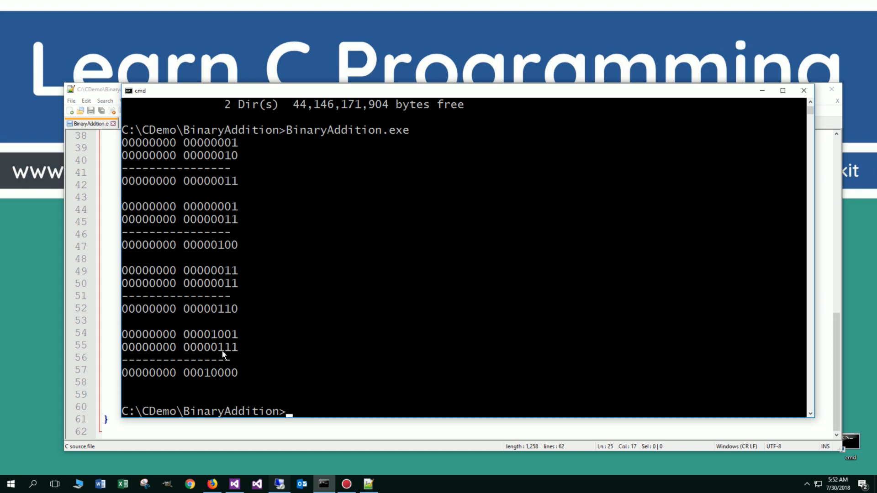
mouse_move(312, 363)
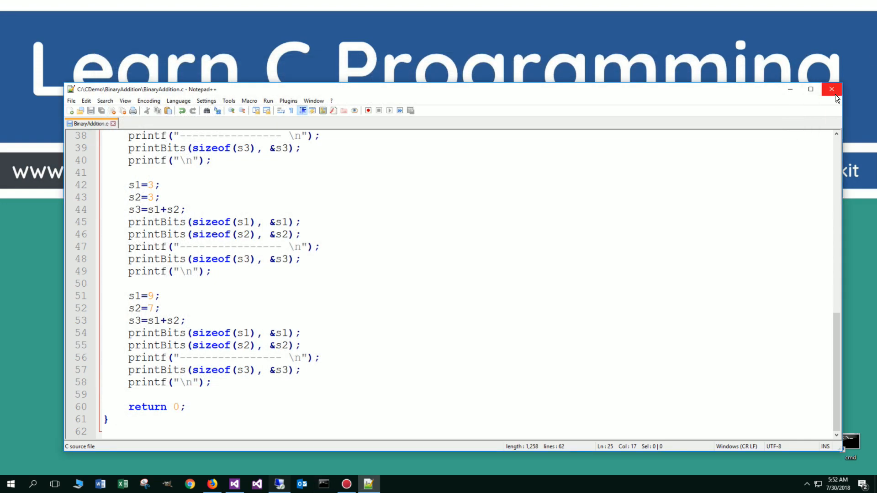
Close the Notepad++ window to reveal the Binary Addition tutorial page.
left_click(832, 89)
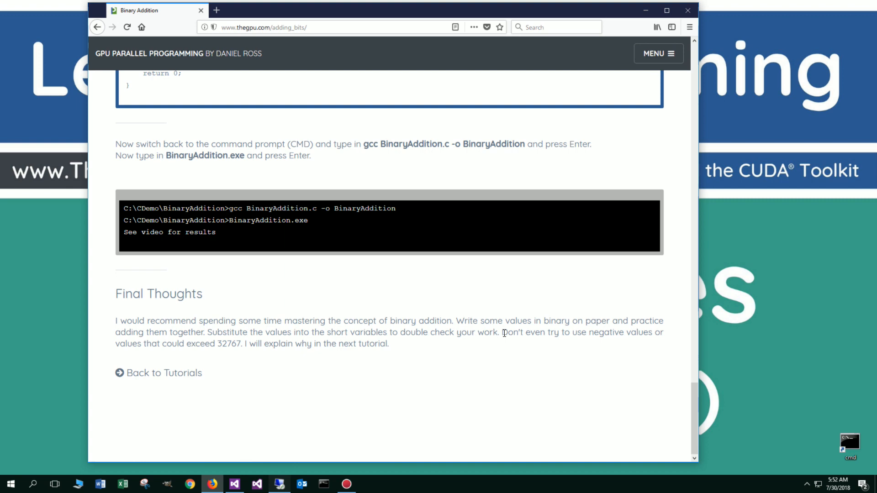
left_click_drag(503, 332, 241, 343)
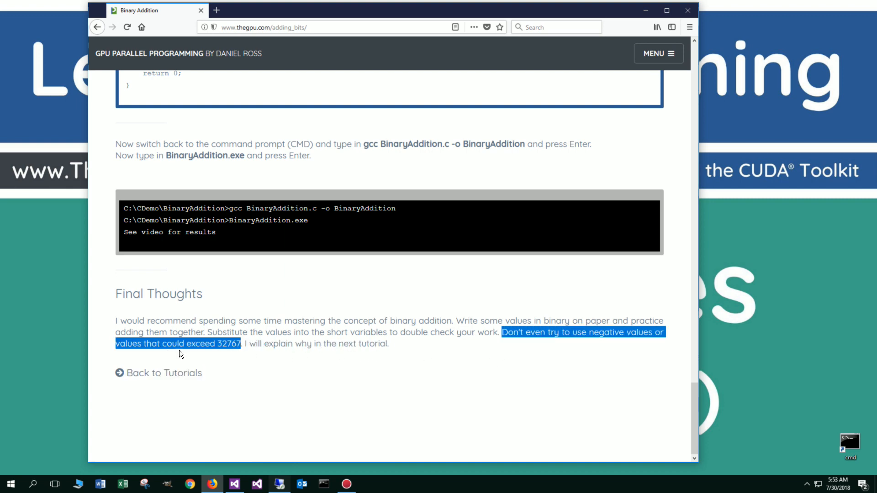
left_click(219, 344)
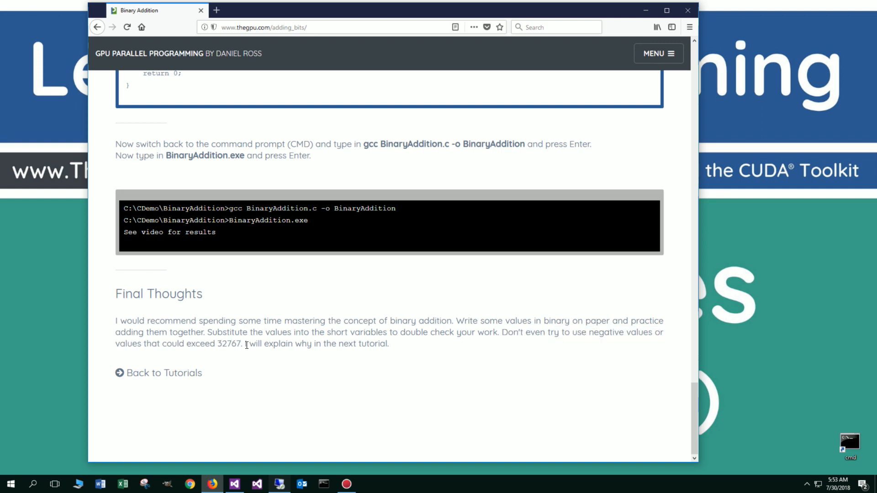
left_click_drag(242, 344, 390, 343)
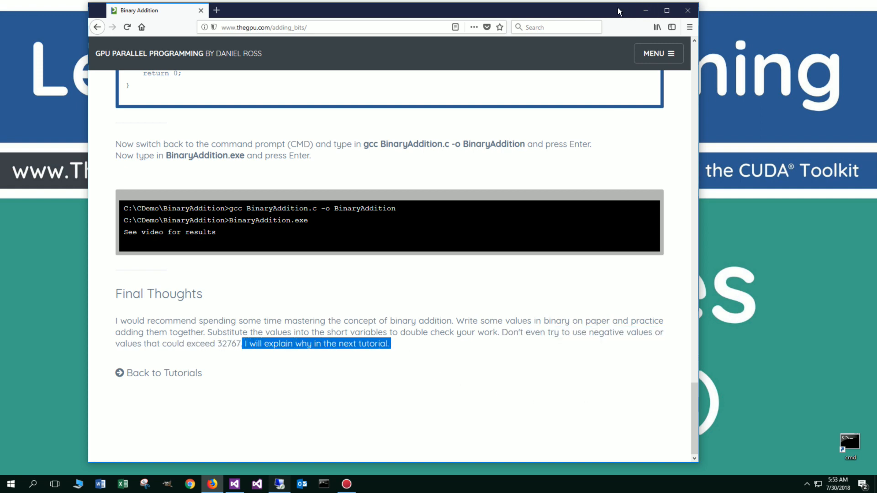